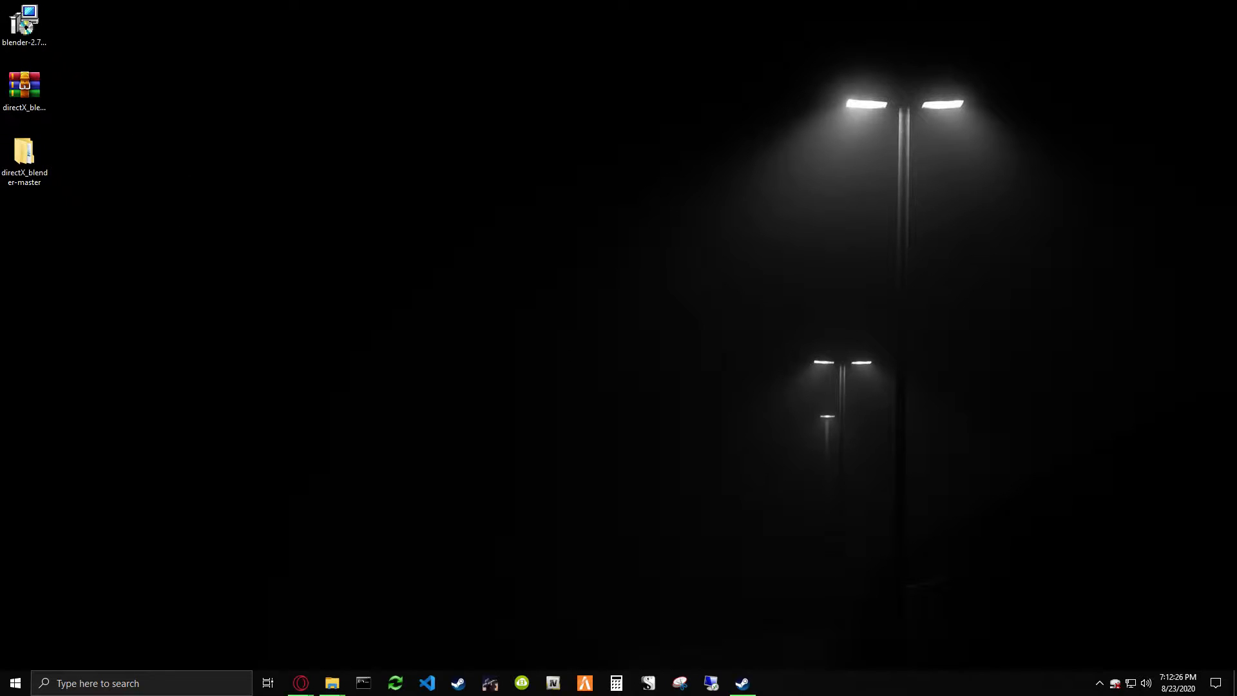
pyautogui.moveTo(24, 20)
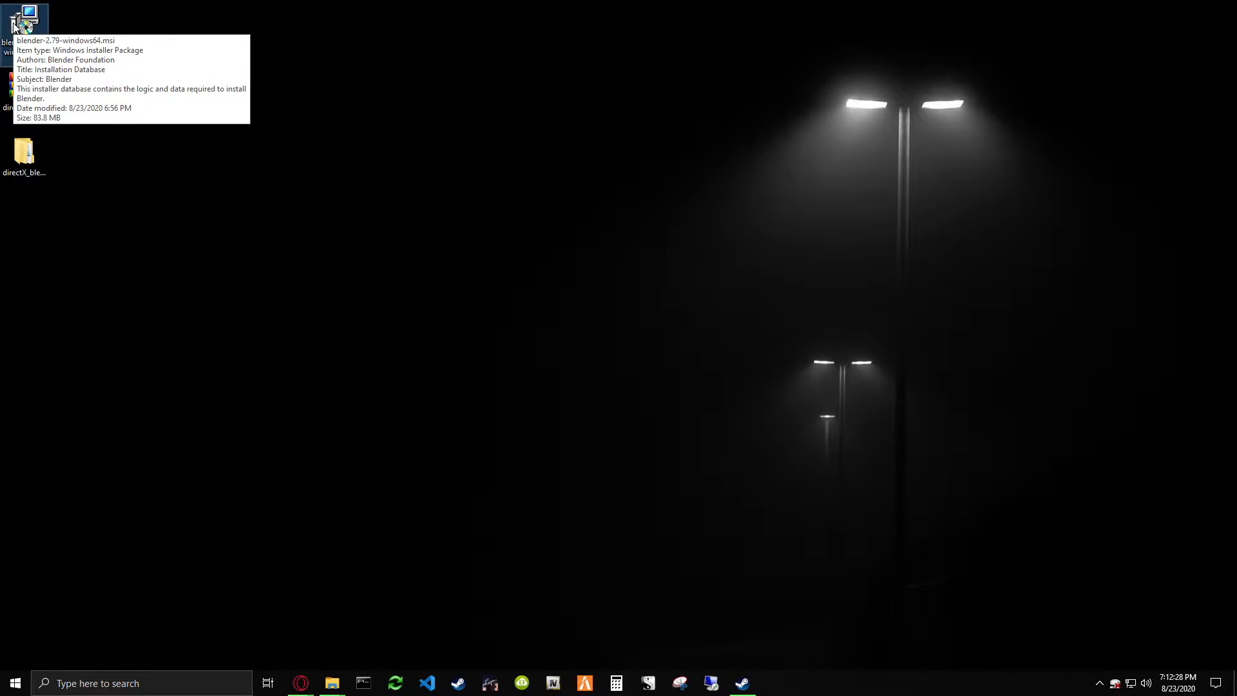
# - Launch the blender-2.79-windows64.msi package from the desktop
pyautogui.doubleClick(24, 20)
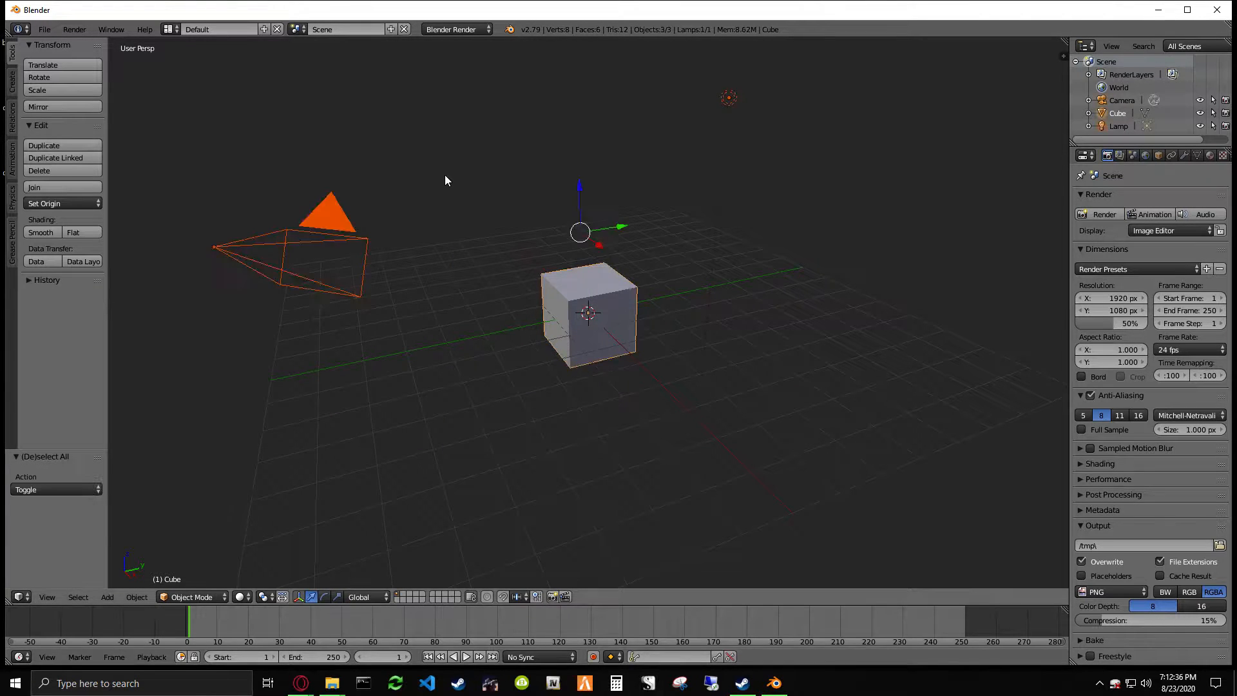
# - Delete the default cube, camera and lamp from the scene
pyautogui.press('x')
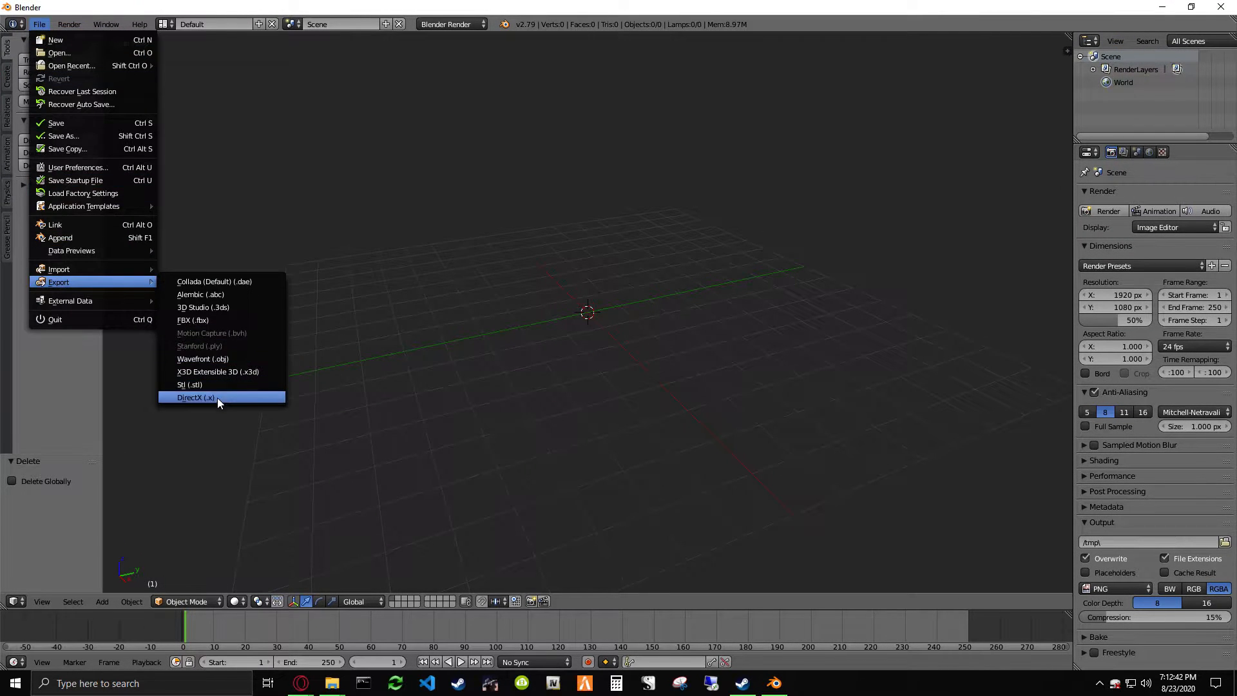
pyautogui.moveTo(196, 397)
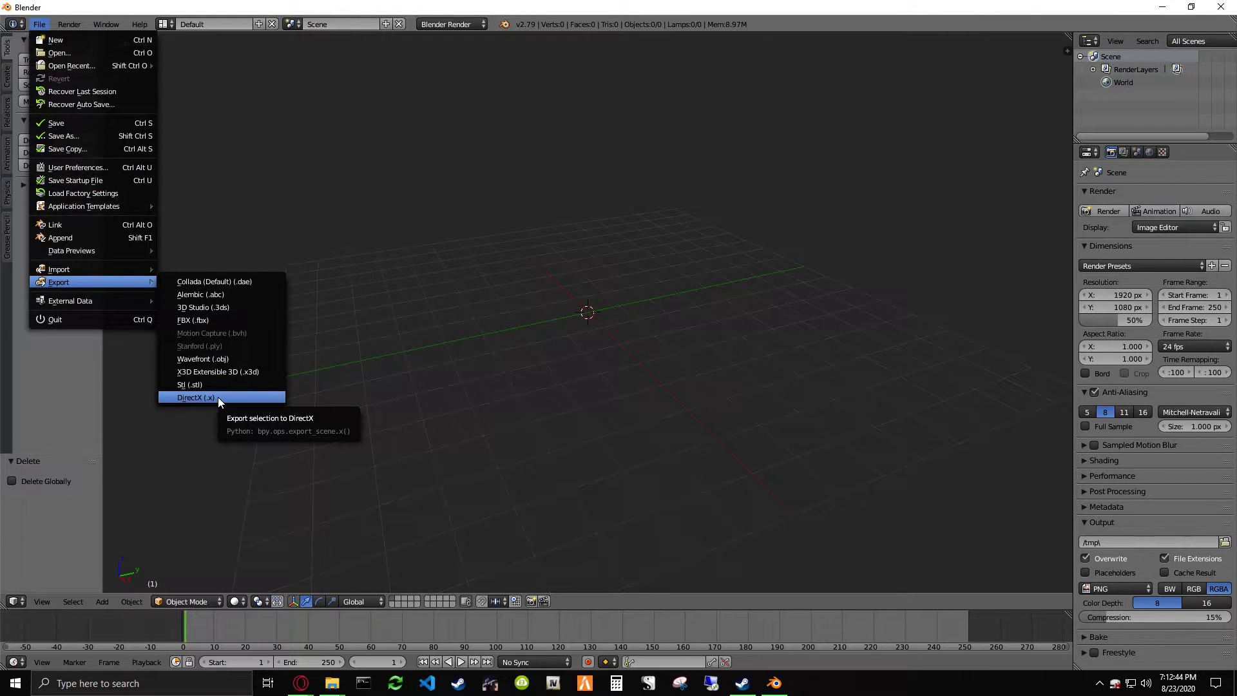
pyautogui.moveTo(59, 268)
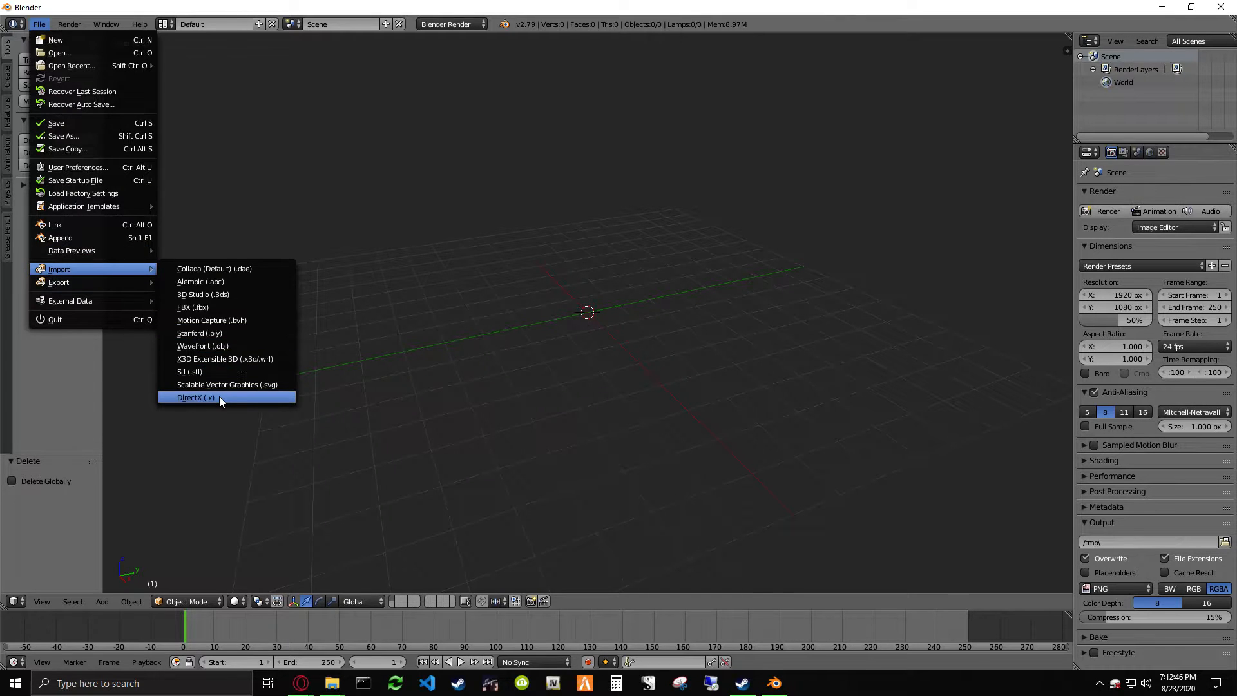
pyautogui.moveTo(196, 397)
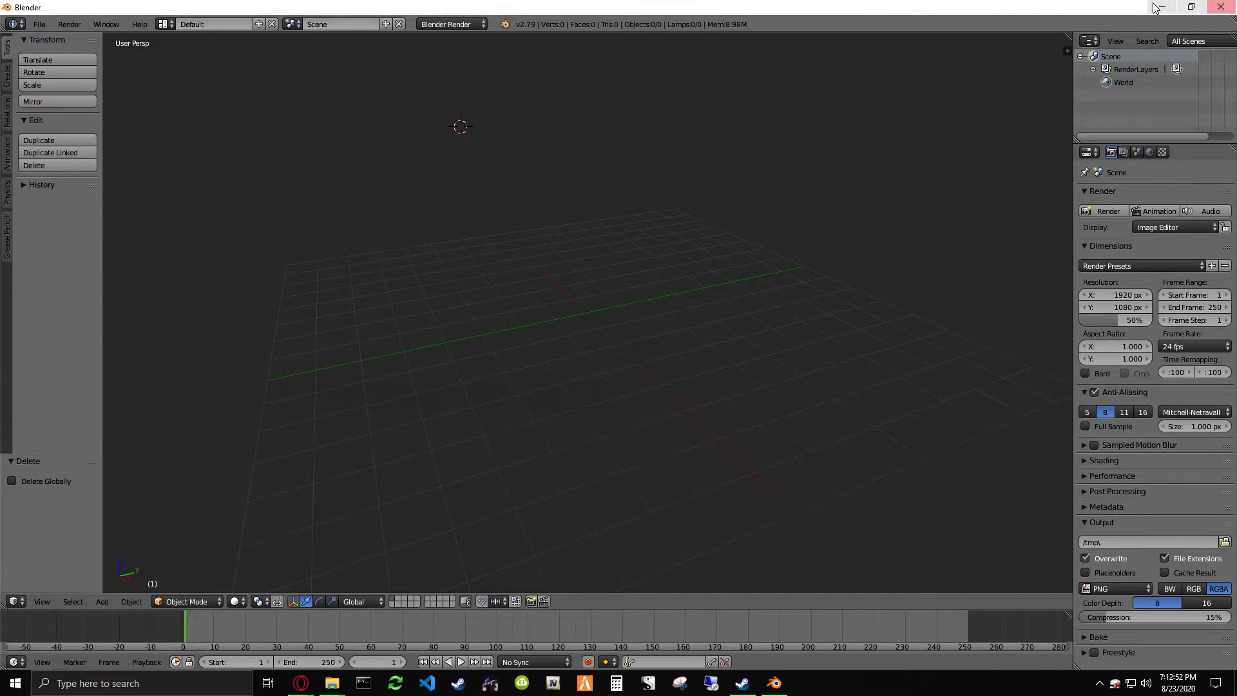
pyautogui.moveTo(1156, 8)
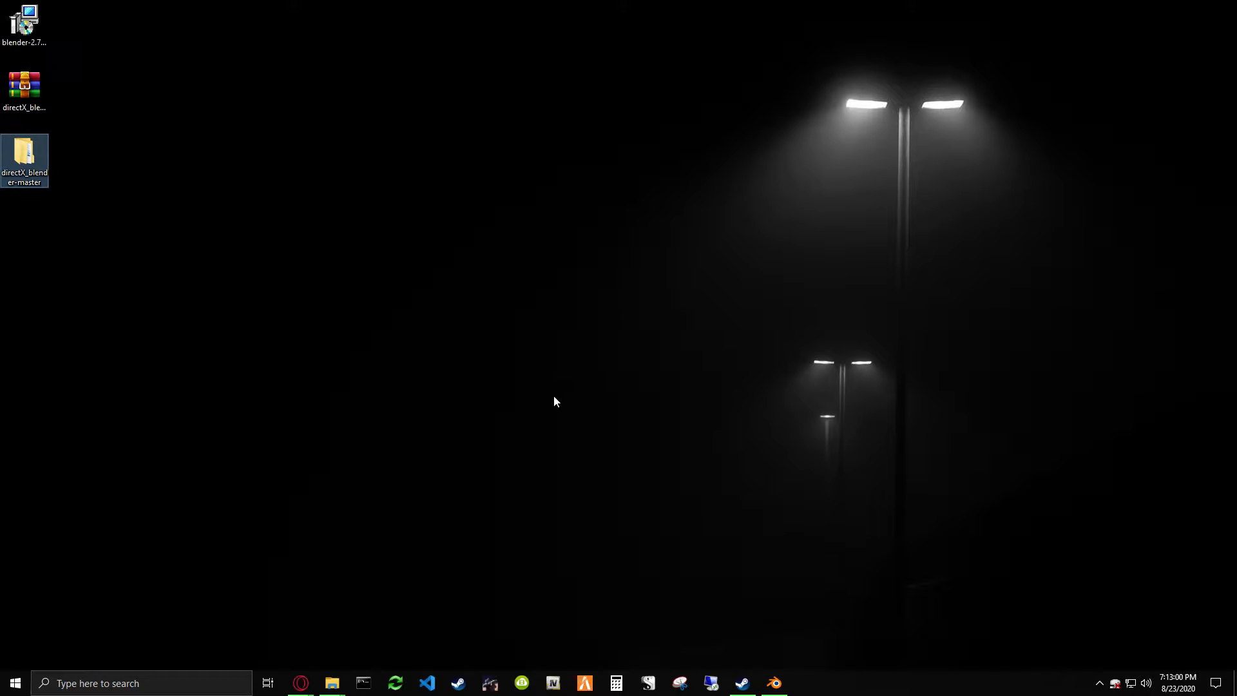
pyautogui.moveTo(294, 260)
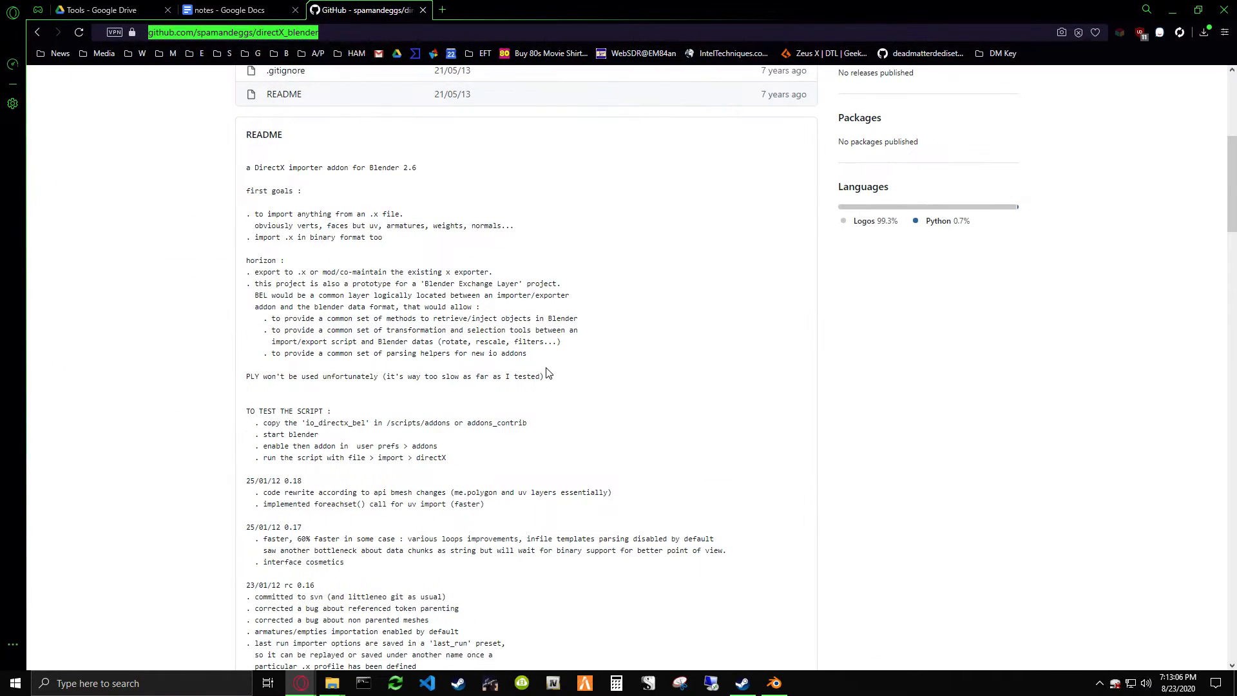
pyautogui.scroll(3)
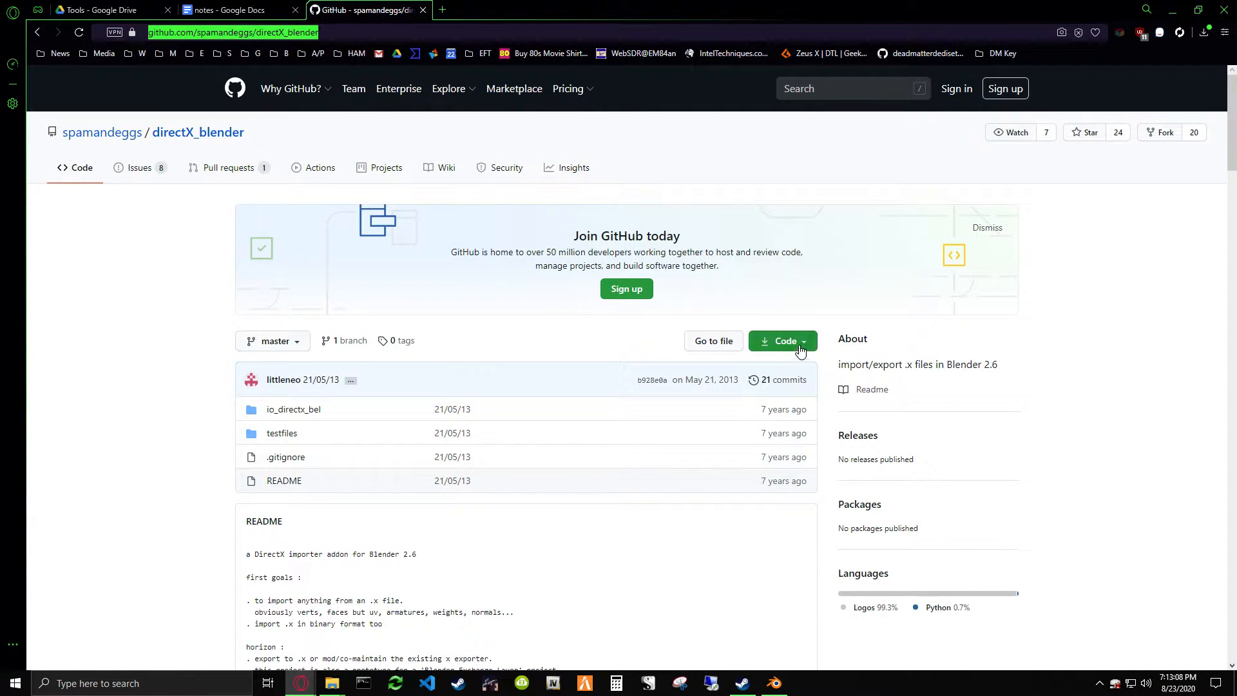
pyautogui.click(781, 340)
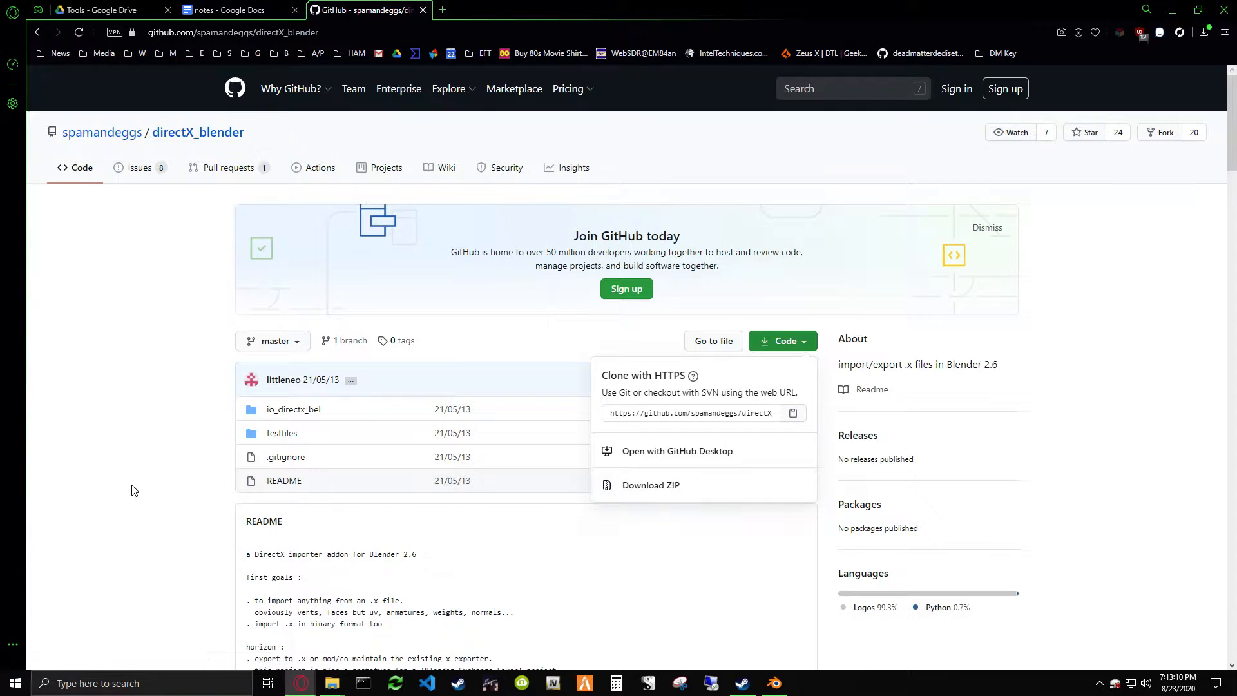
pyautogui.scroll(-3)
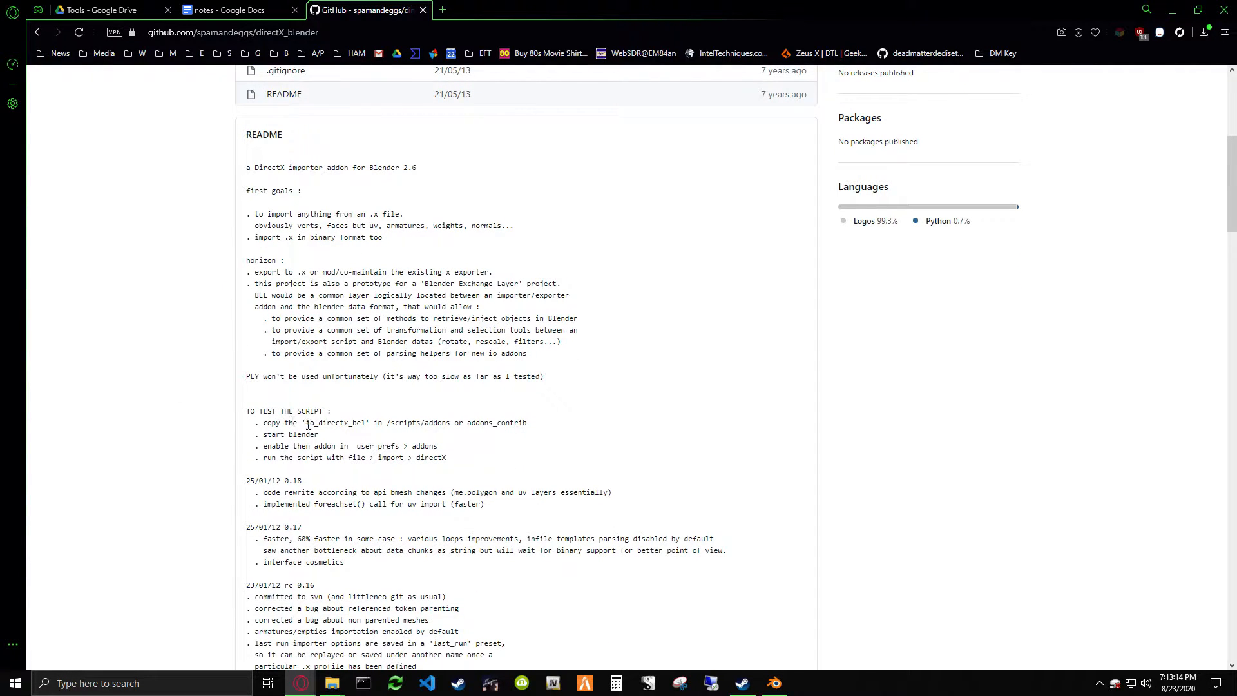
pyautogui.doubleClick(333, 423)
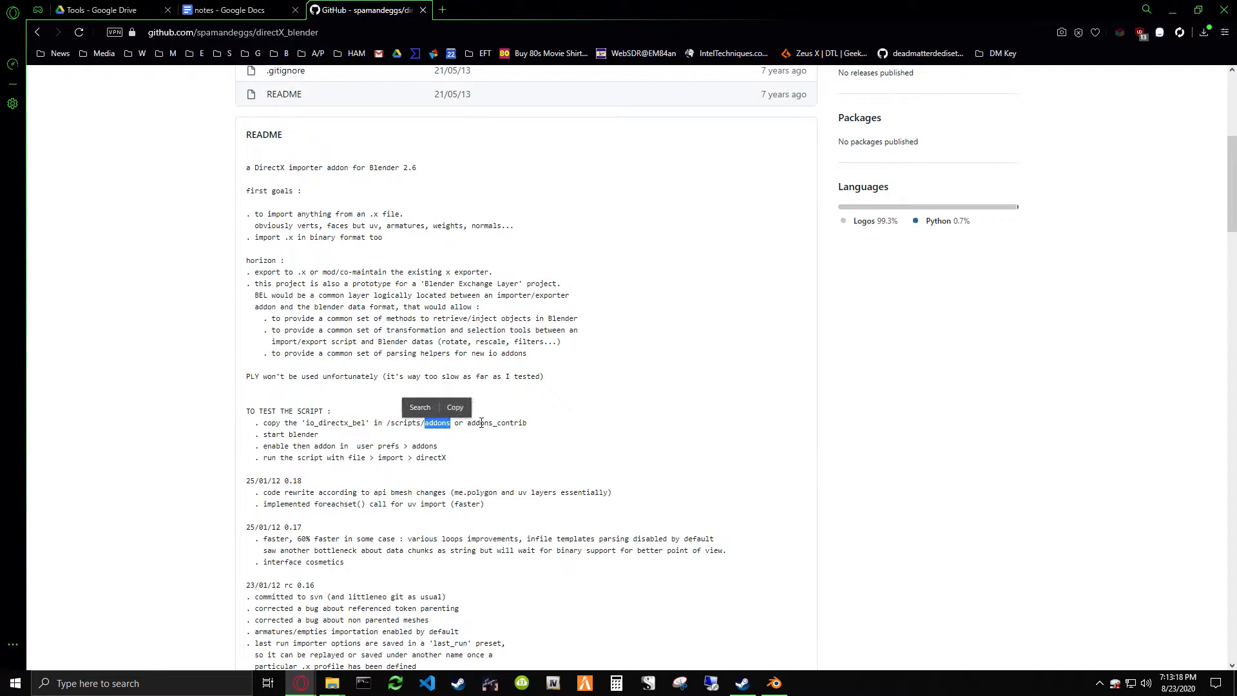
pyautogui.doubleClick(496, 422)
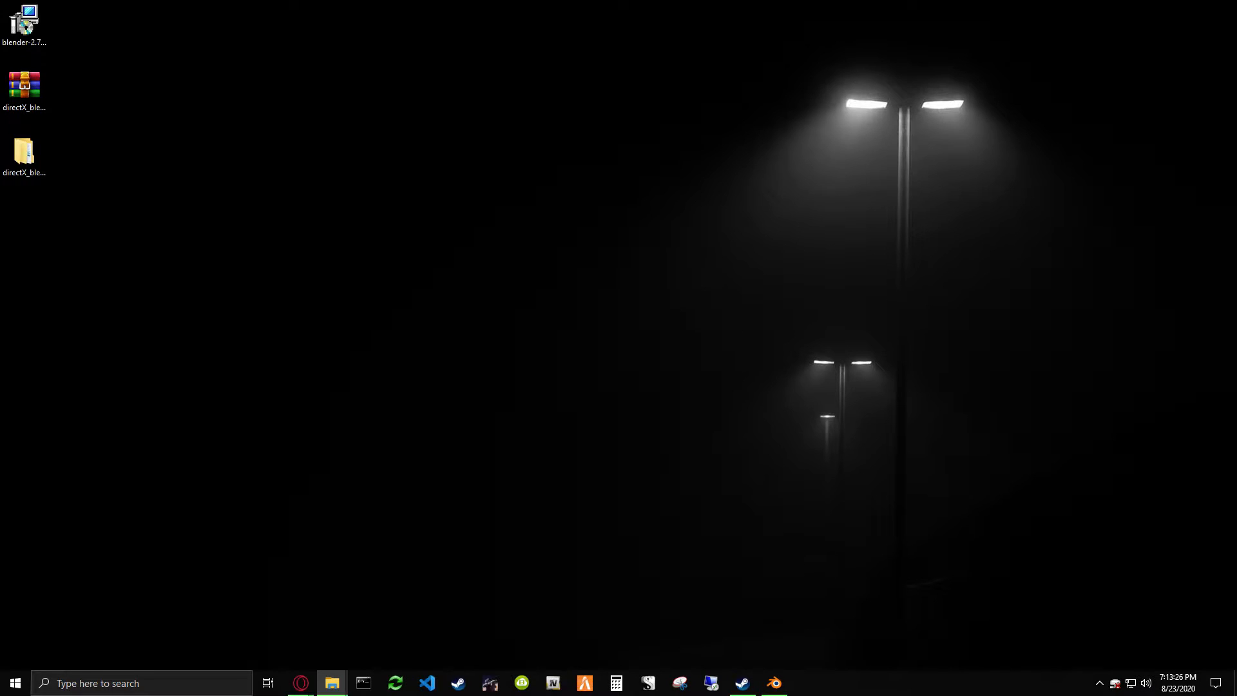
# - Browse from Blender's scripts addons folder to the downloaded directX_blender-master folder
pyautogui.click(331, 683)
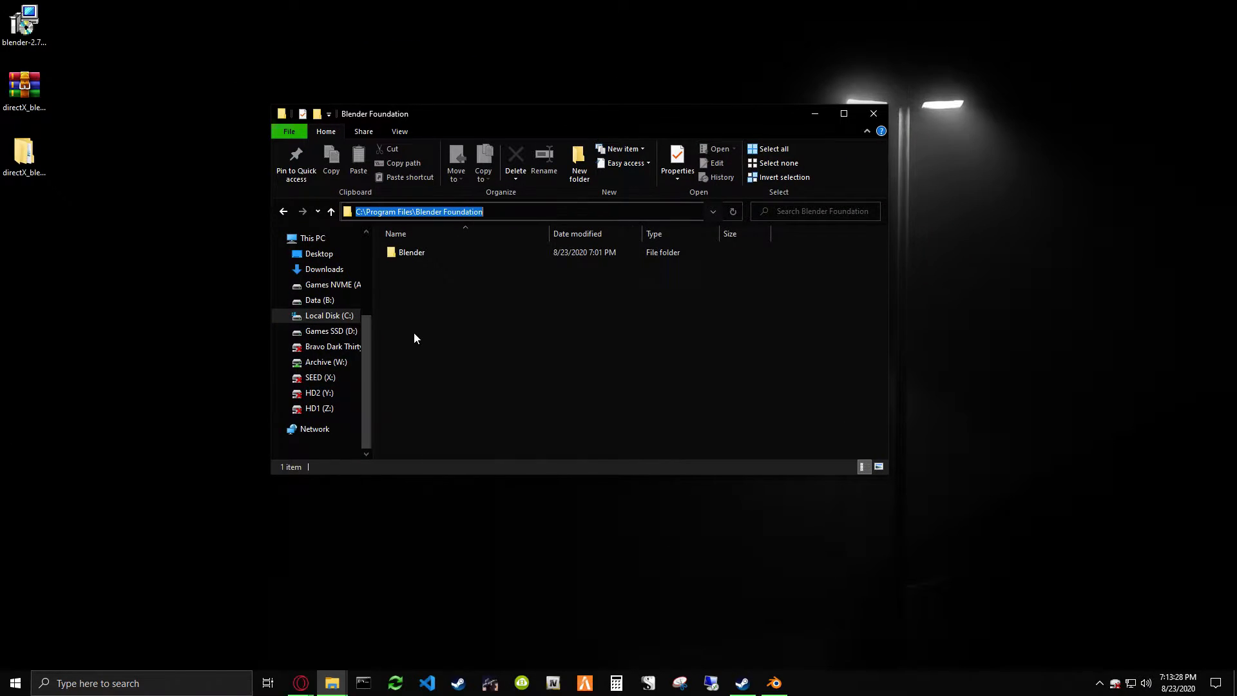
pyautogui.doubleClick(411, 252)
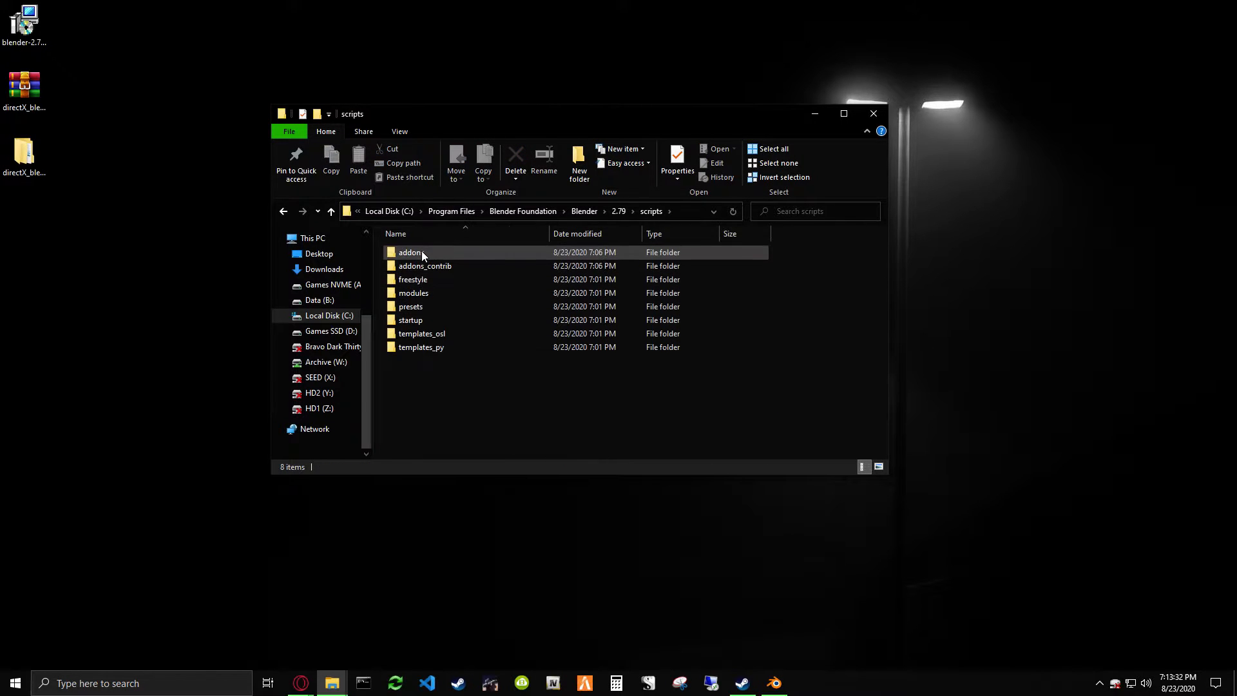
pyautogui.doubleClick(410, 252)
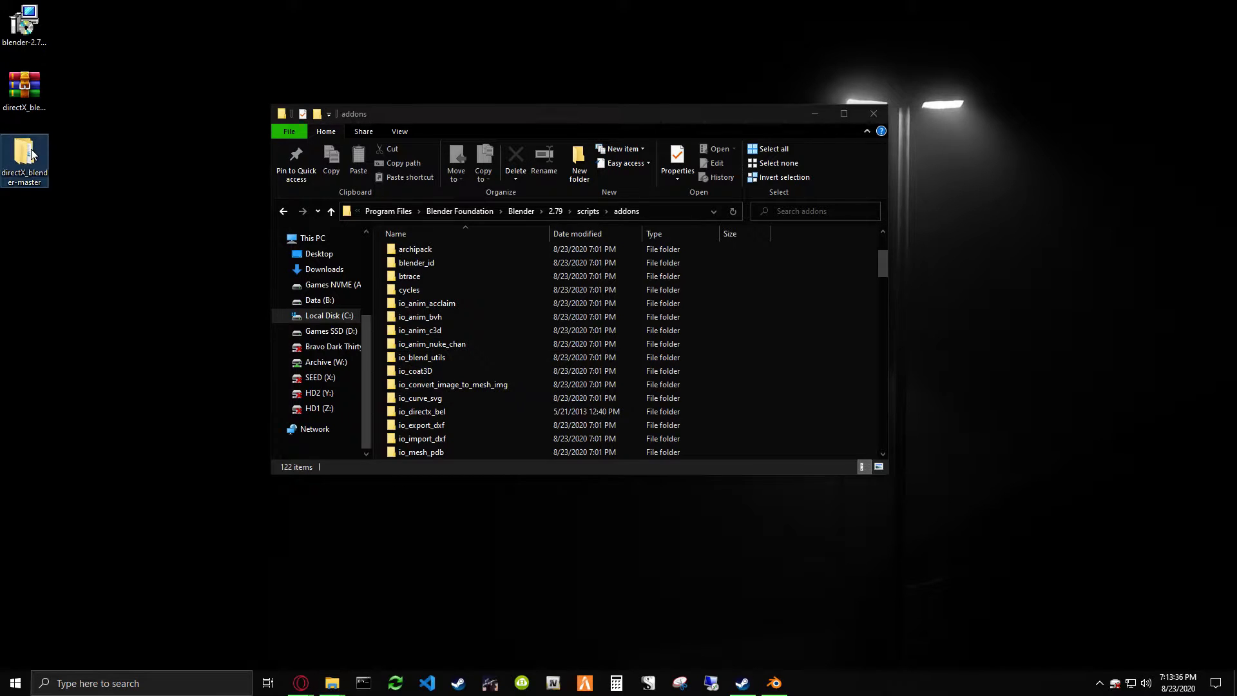
pyautogui.doubleClick(24, 158)
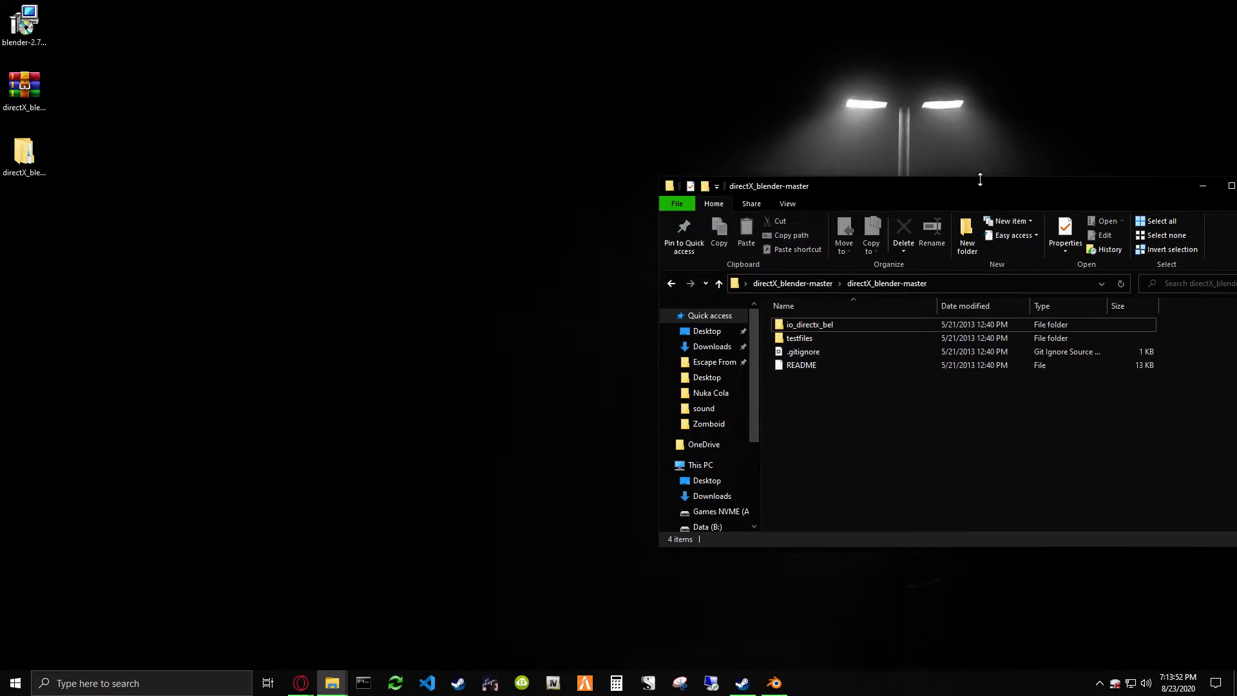
# - Close File Explorer, return to Blender and open User Preferences
pyautogui.click(1203, 186)
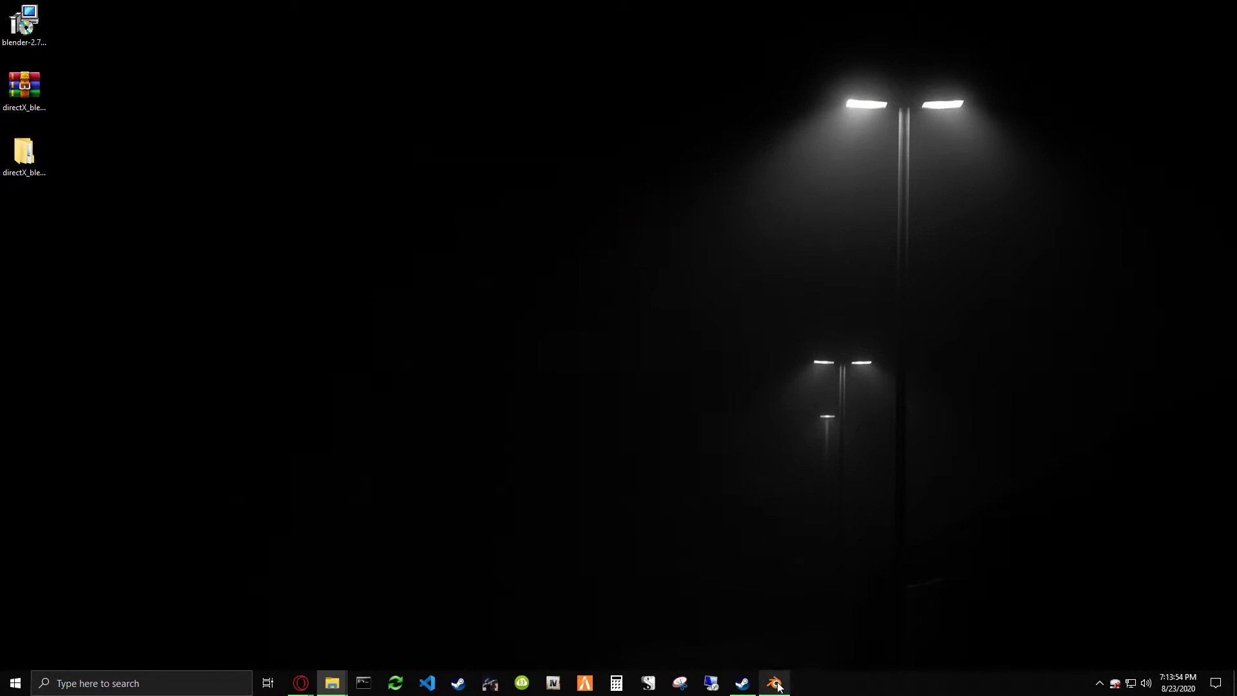
pyautogui.click(38, 24)
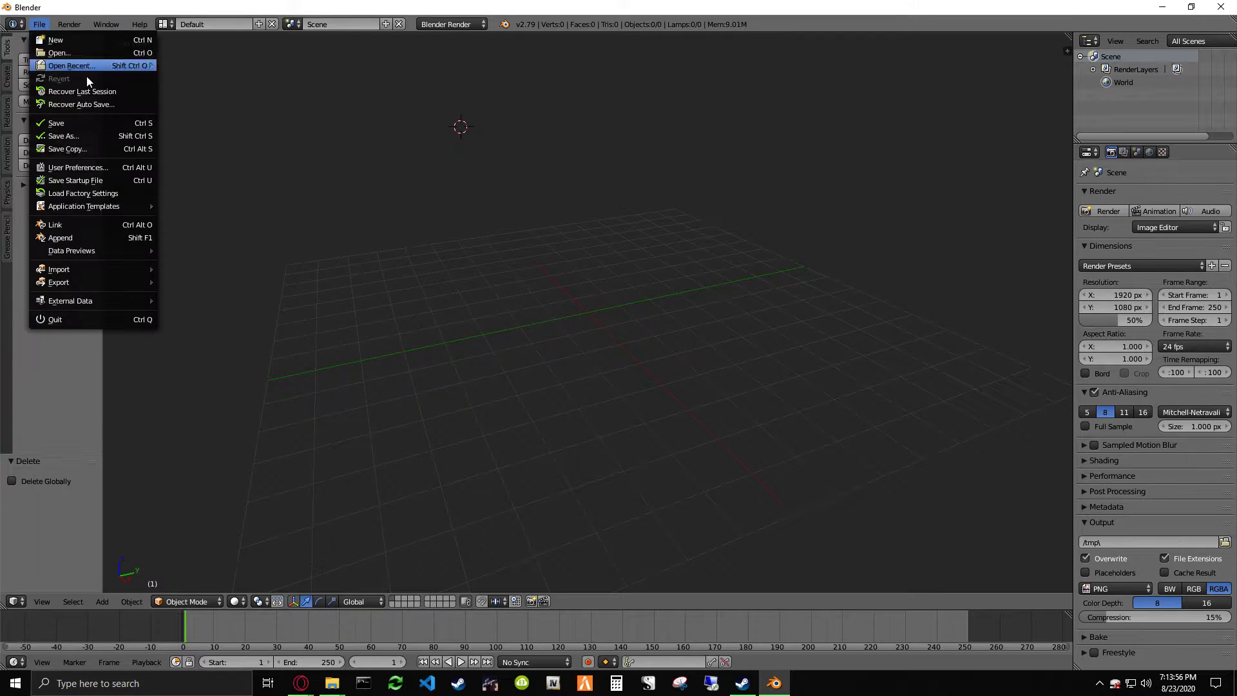
pyautogui.click(77, 168)
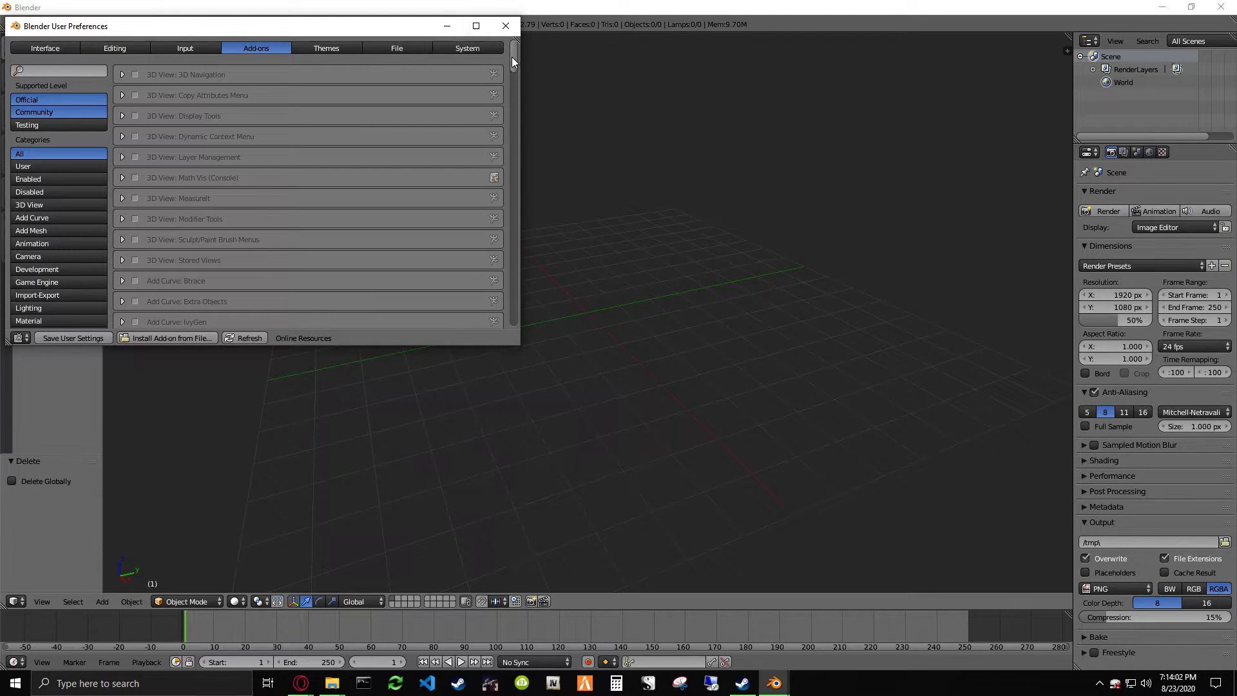
# - Scroll the add-on list to the DirectX add-ons, then close User Preferences
pyautogui.scroll(-3)
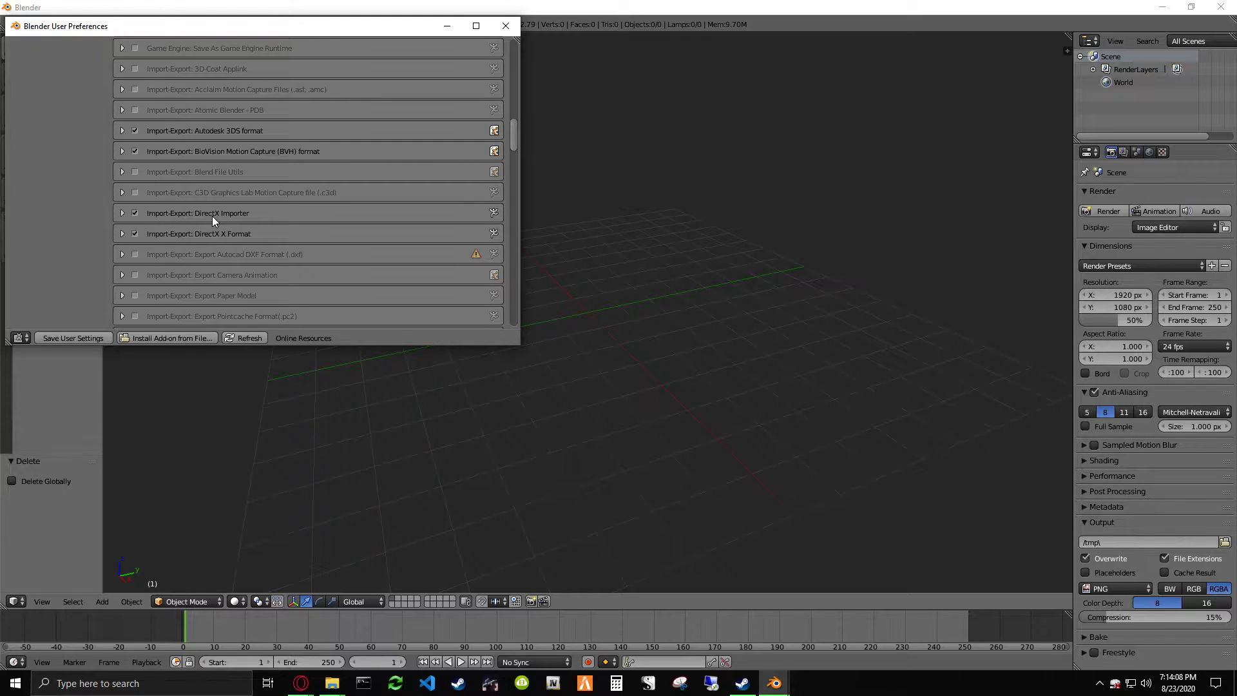
pyautogui.moveTo(163, 241)
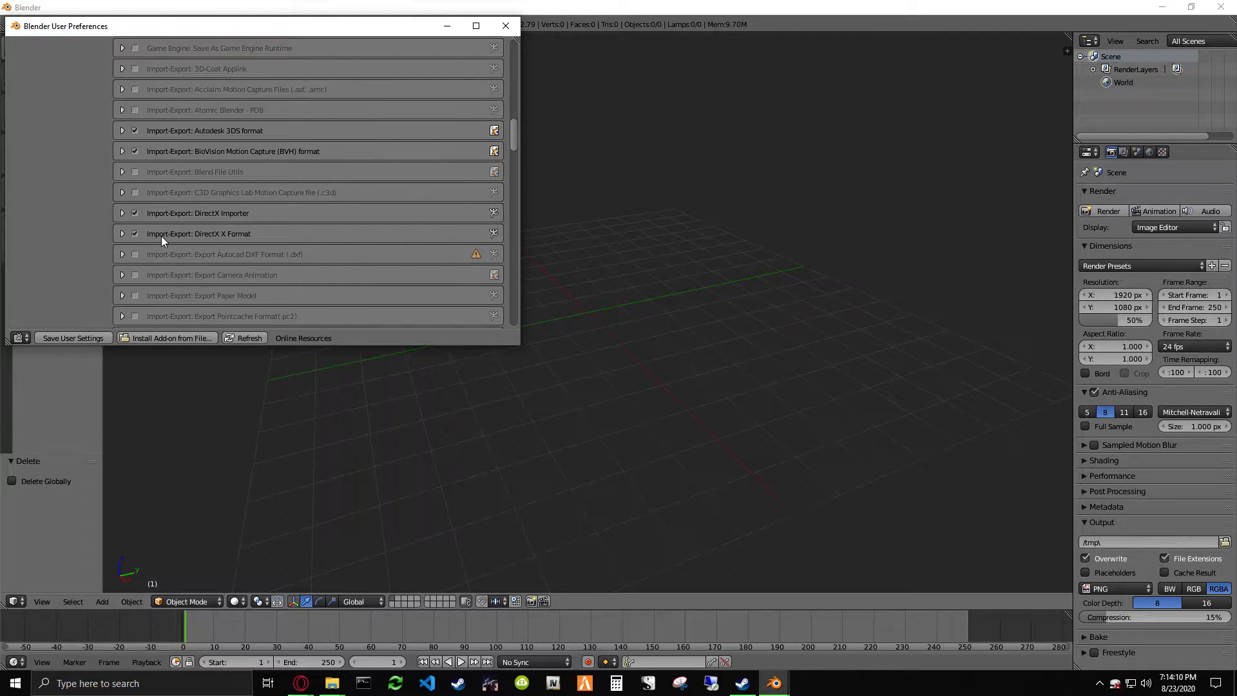
pyautogui.moveTo(200, 236)
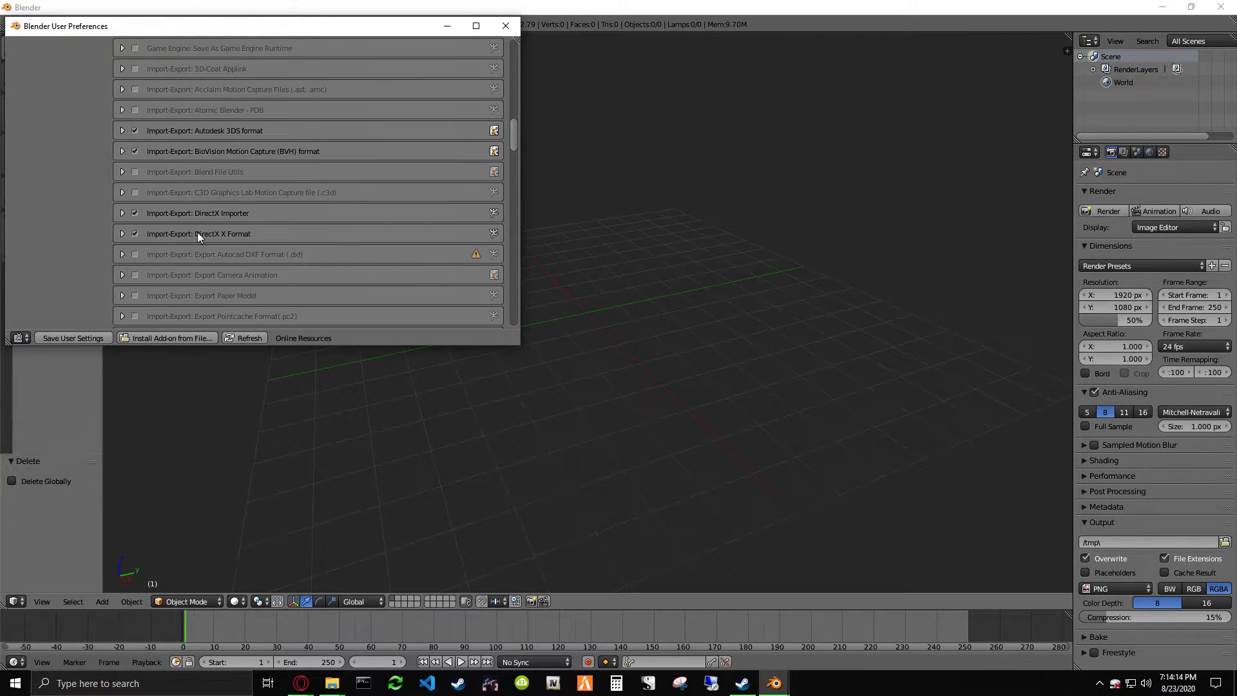
pyautogui.moveTo(134, 233)
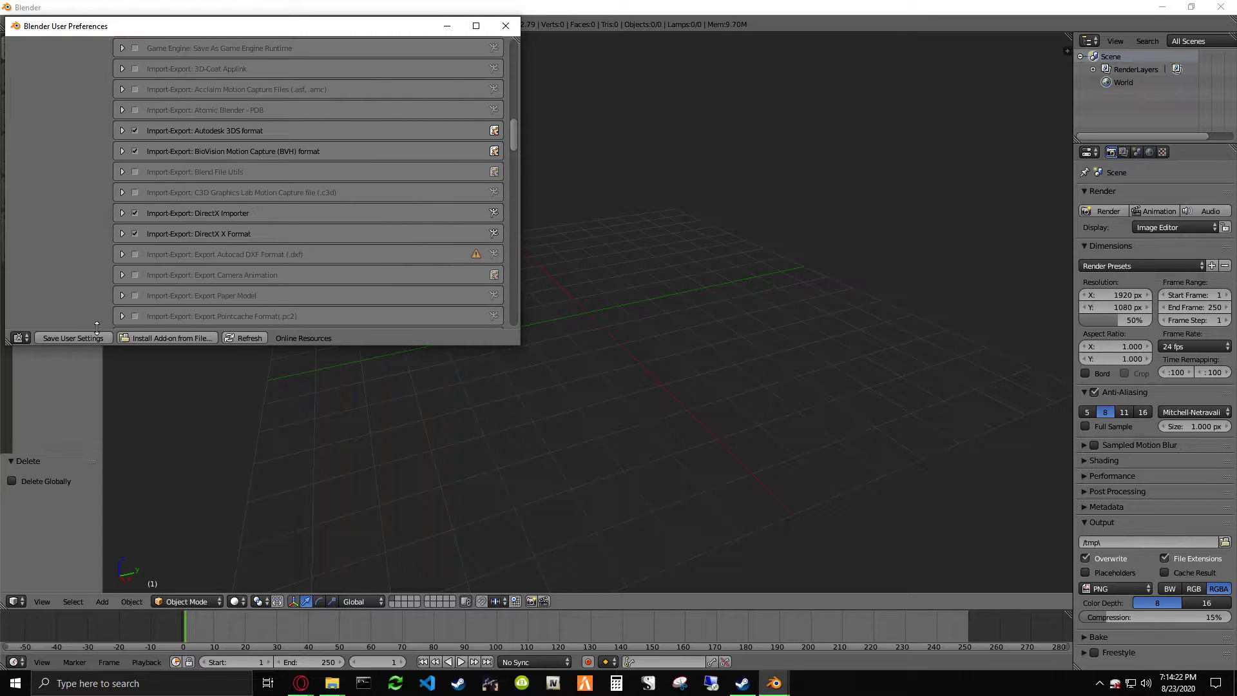
pyautogui.moveTo(505, 26)
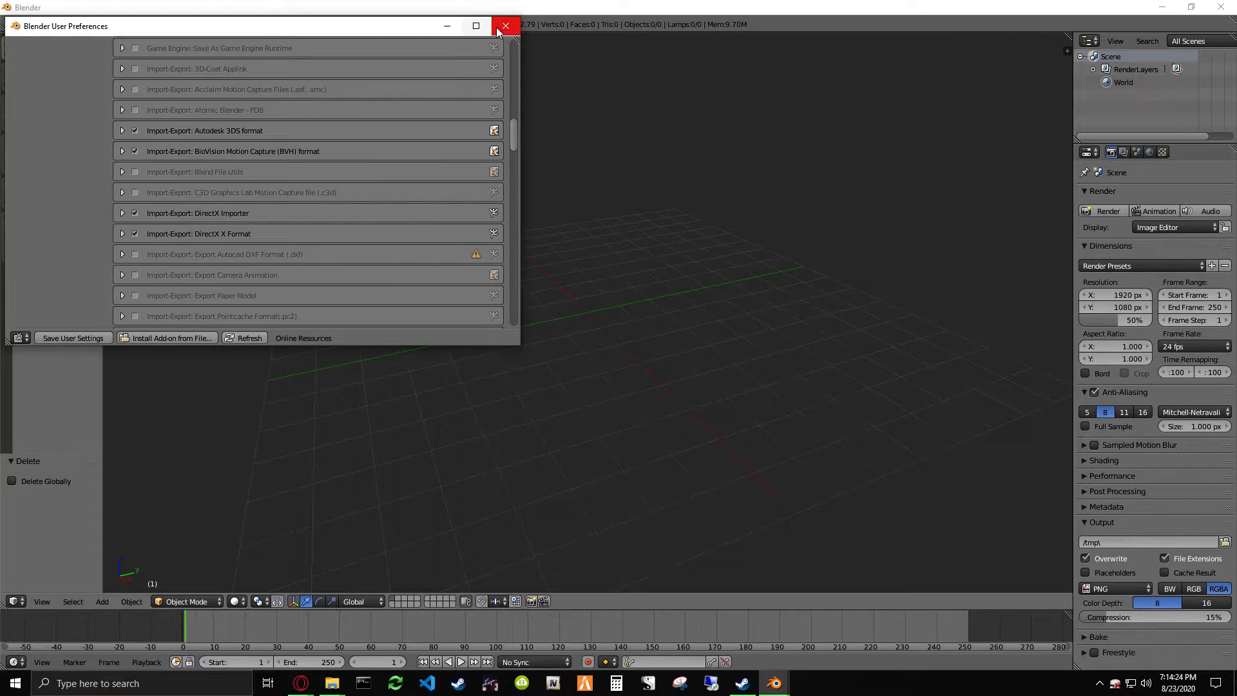
pyautogui.click(506, 26)
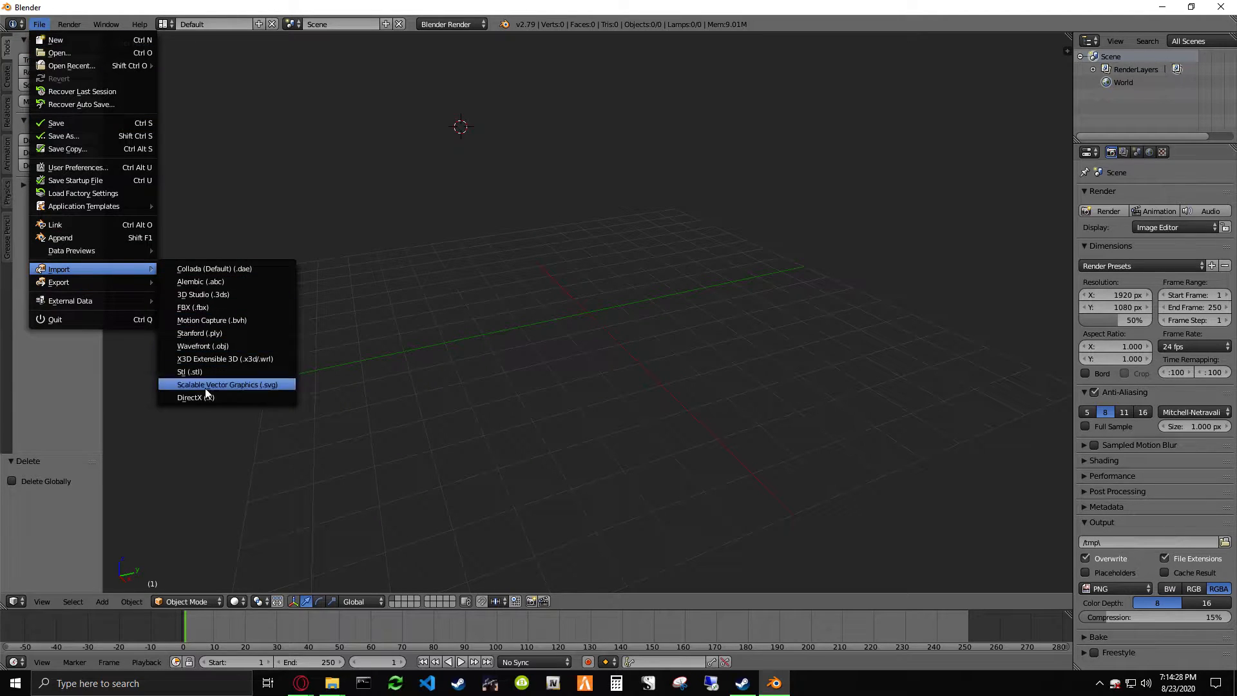
pyautogui.moveTo(59, 282)
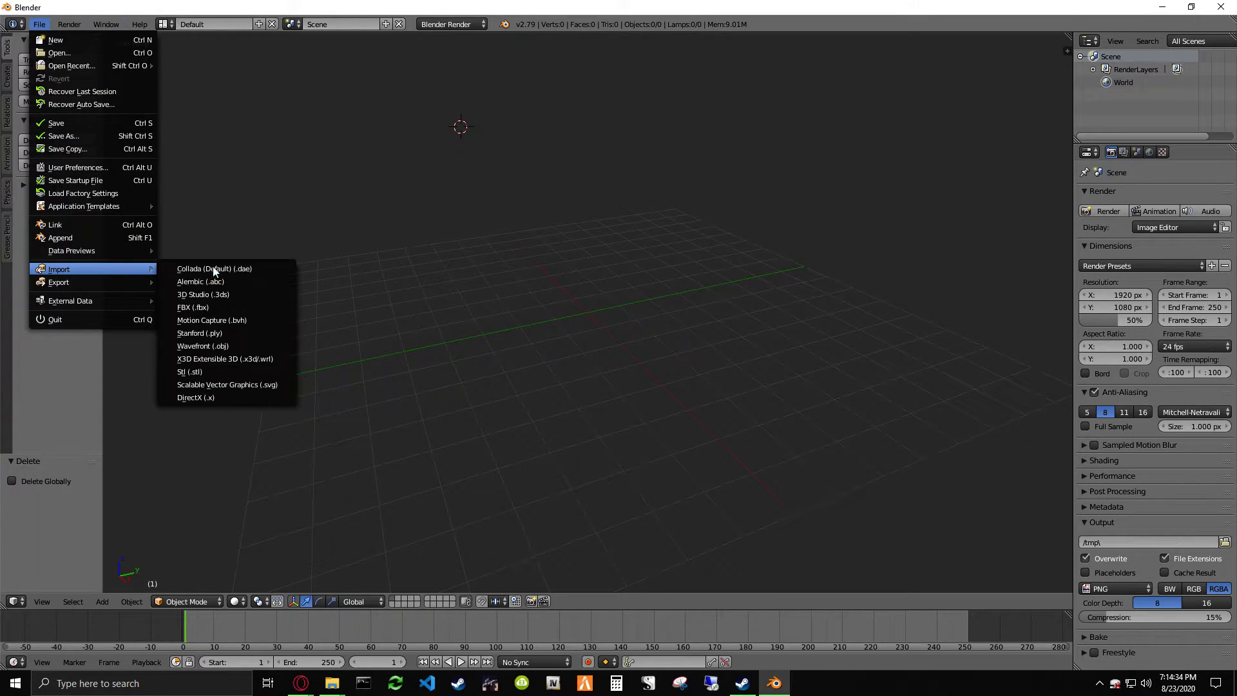
# - Import PopCanDiet.X from the models_X folder with the DirectX importer
pyautogui.click(196, 397)
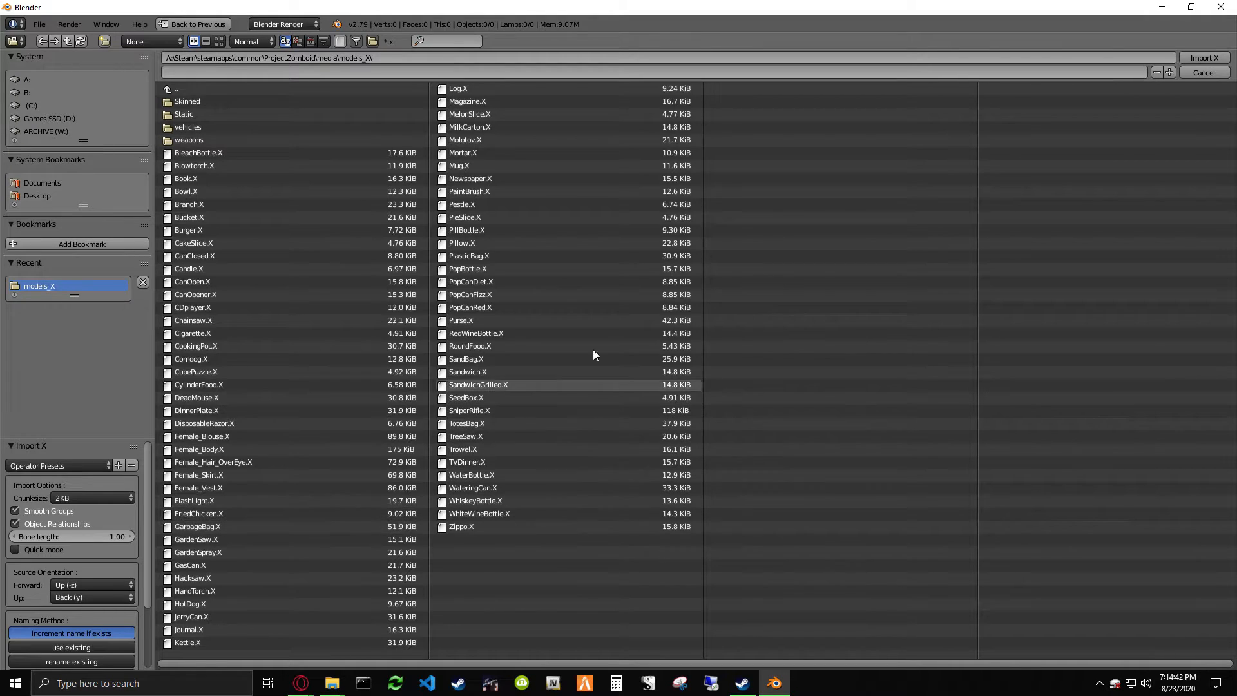
pyautogui.click(471, 282)
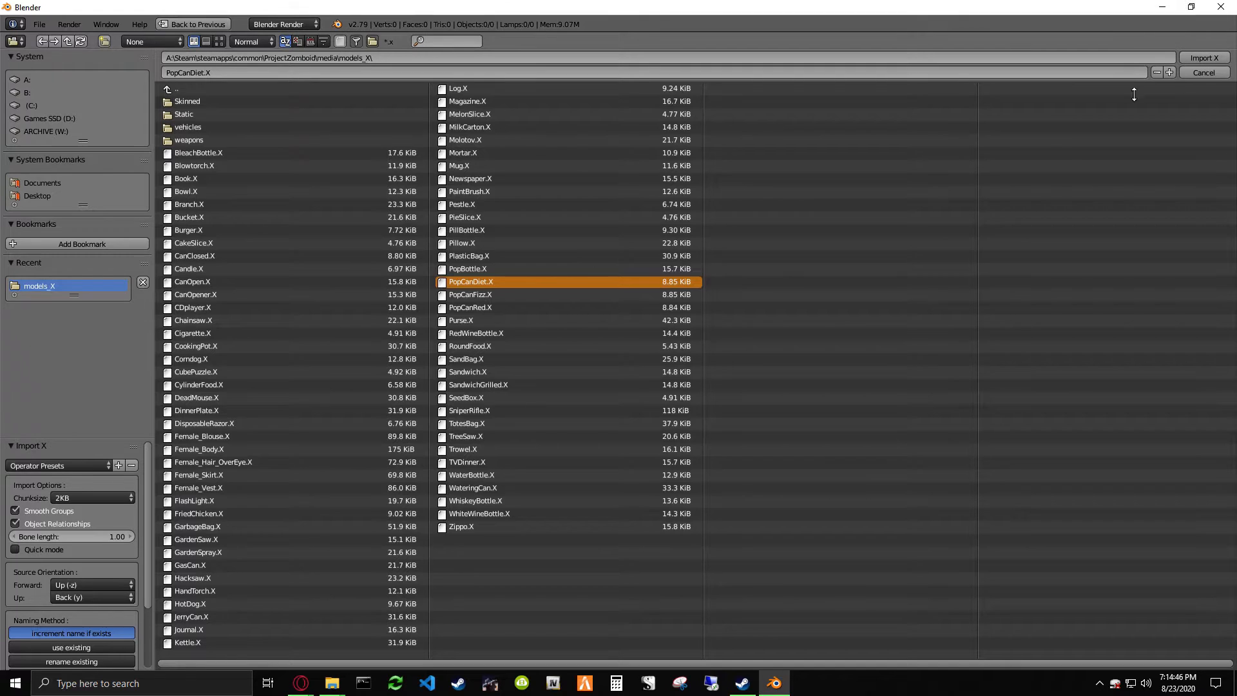
pyautogui.click(1203, 57)
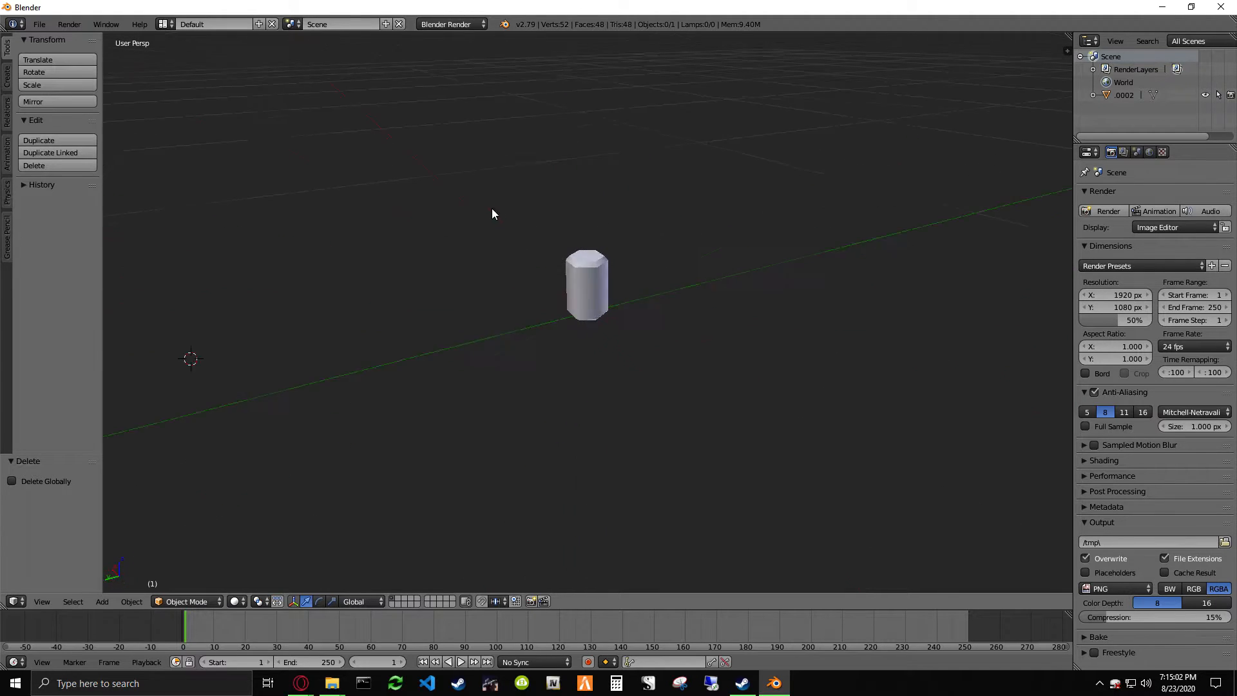
pyautogui.moveTo(493, 214); pyautogui.dragTo(154, 180)
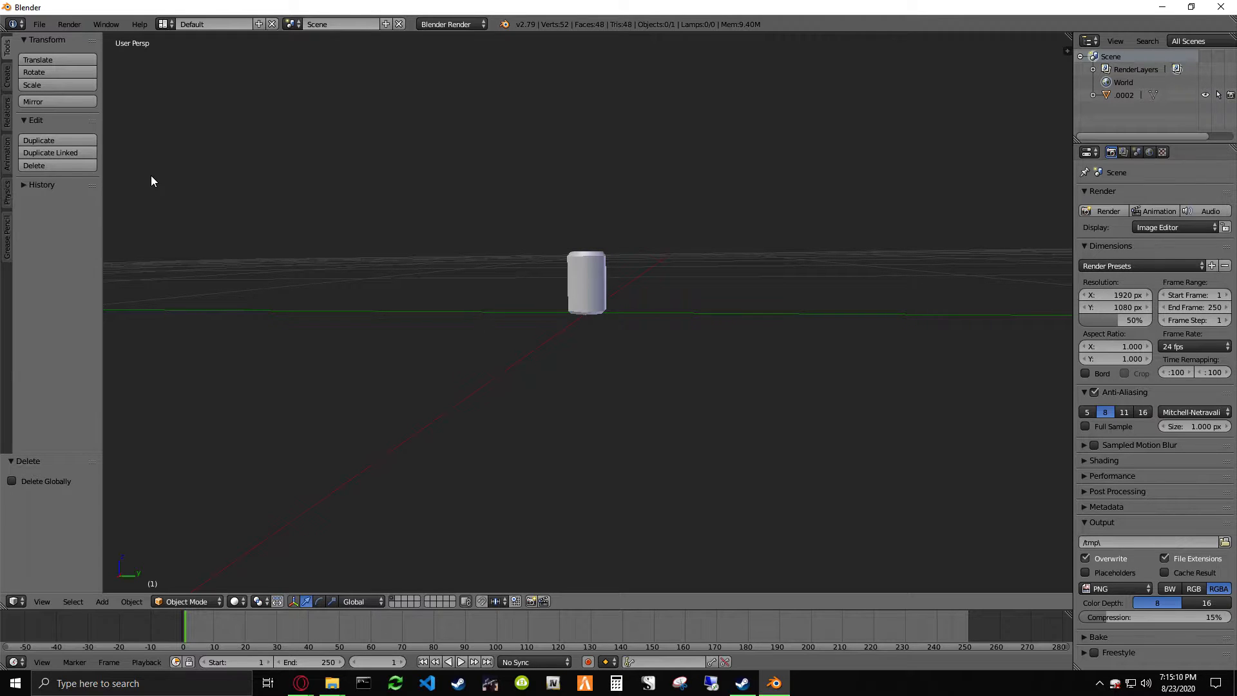
pyautogui.moveTo(586, 293)
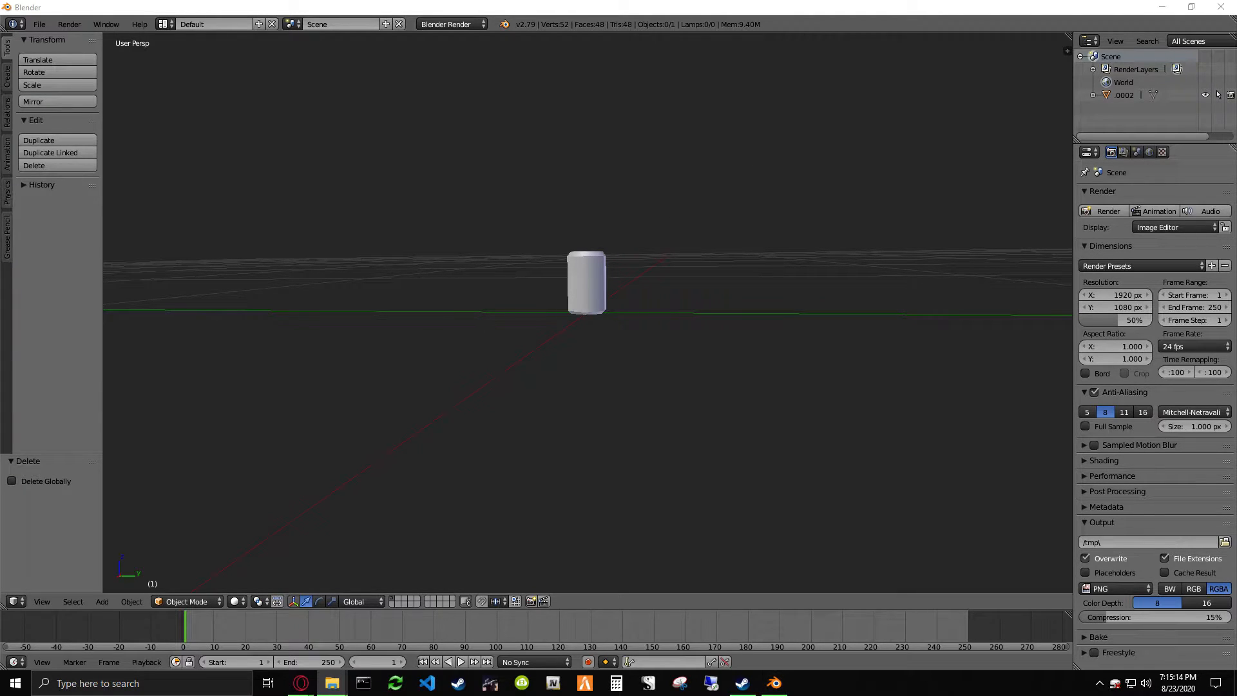
pyautogui.moveTo(602, 148)
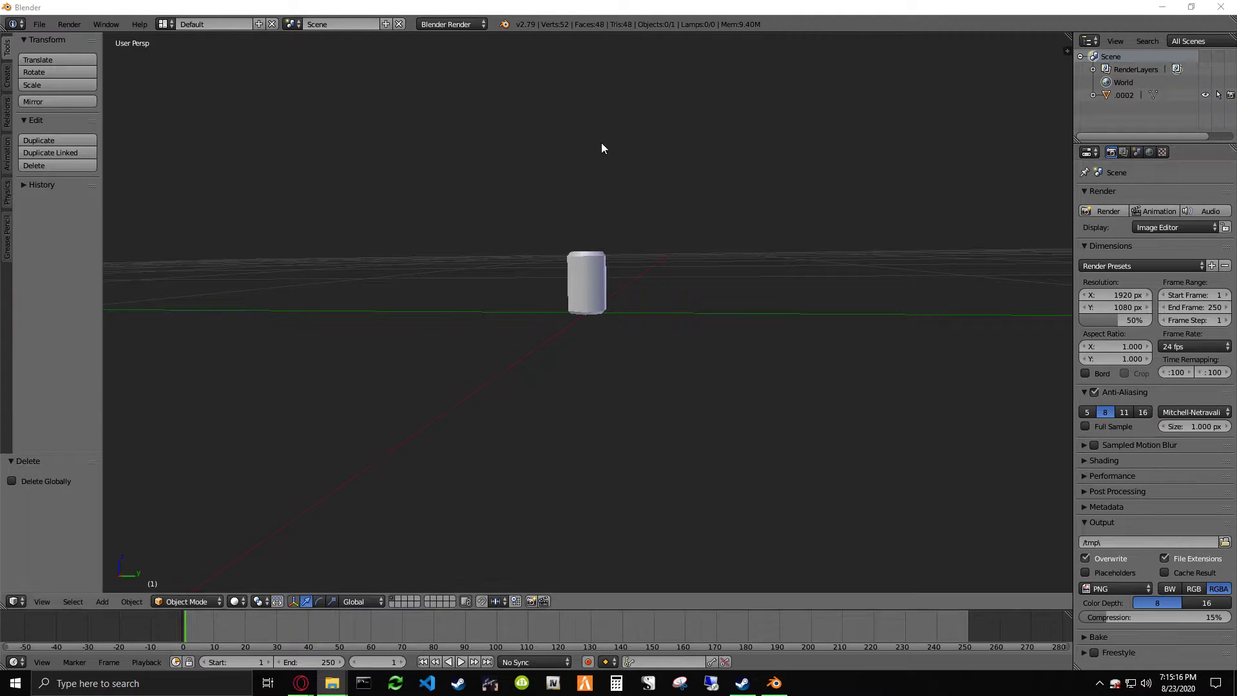
pyautogui.moveTo(502, 24)
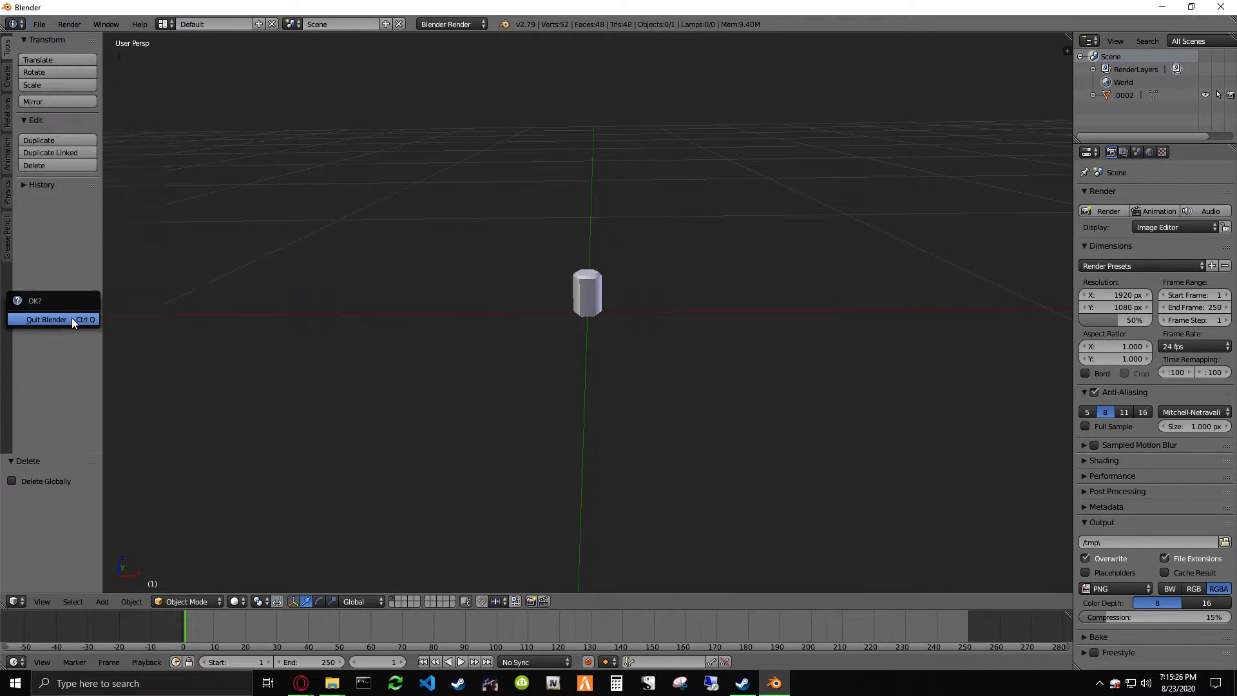
# - Quit to a fresh default scene, delete the lamp, and select the camera
pyautogui.click(46, 319)
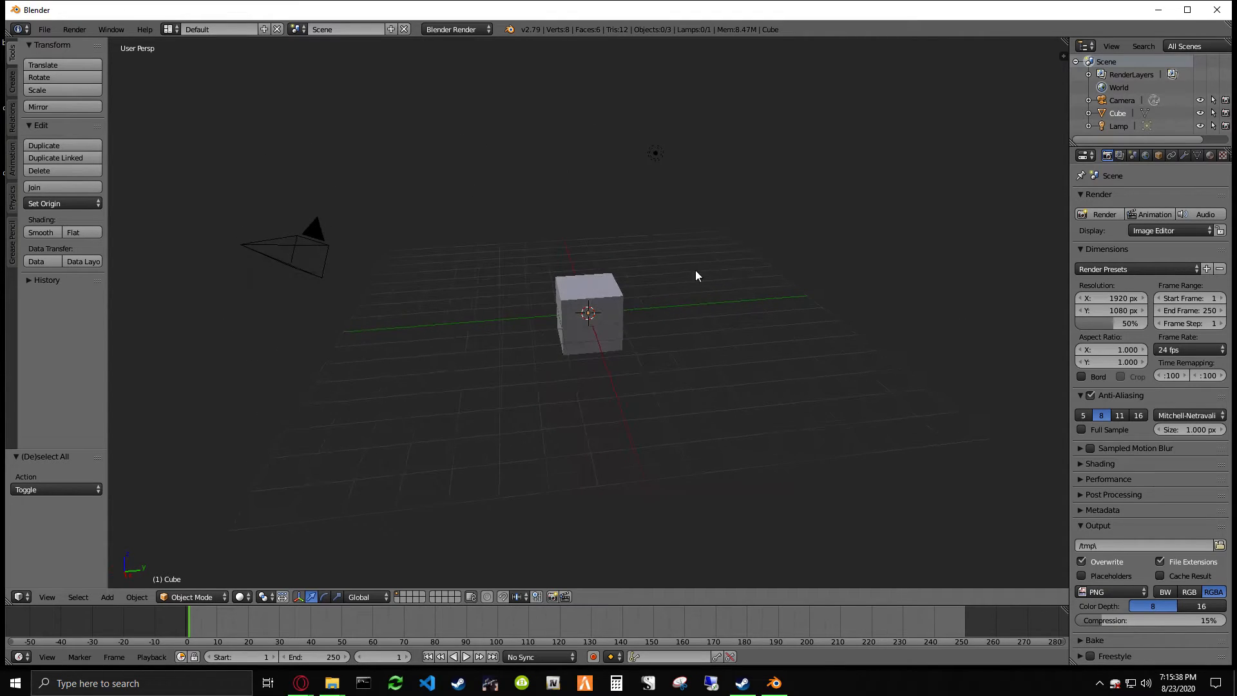
pyautogui.click(655, 152)
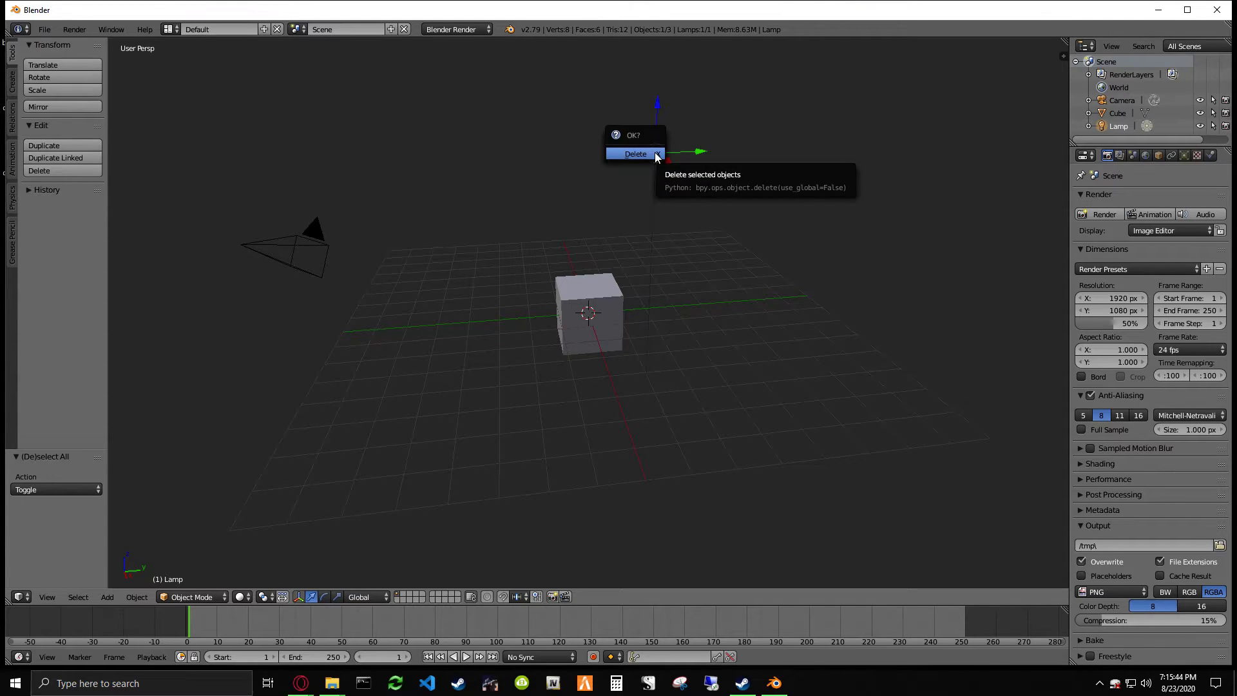
pyautogui.moveTo(636, 155)
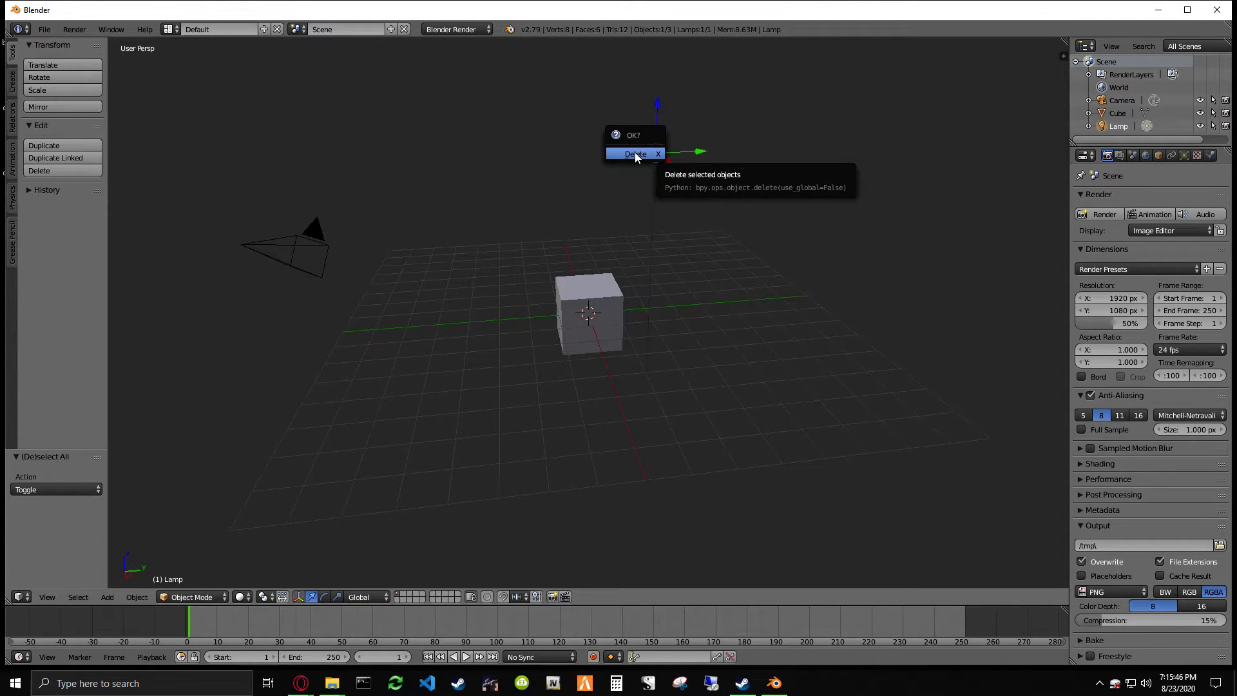
pyautogui.click(634, 153)
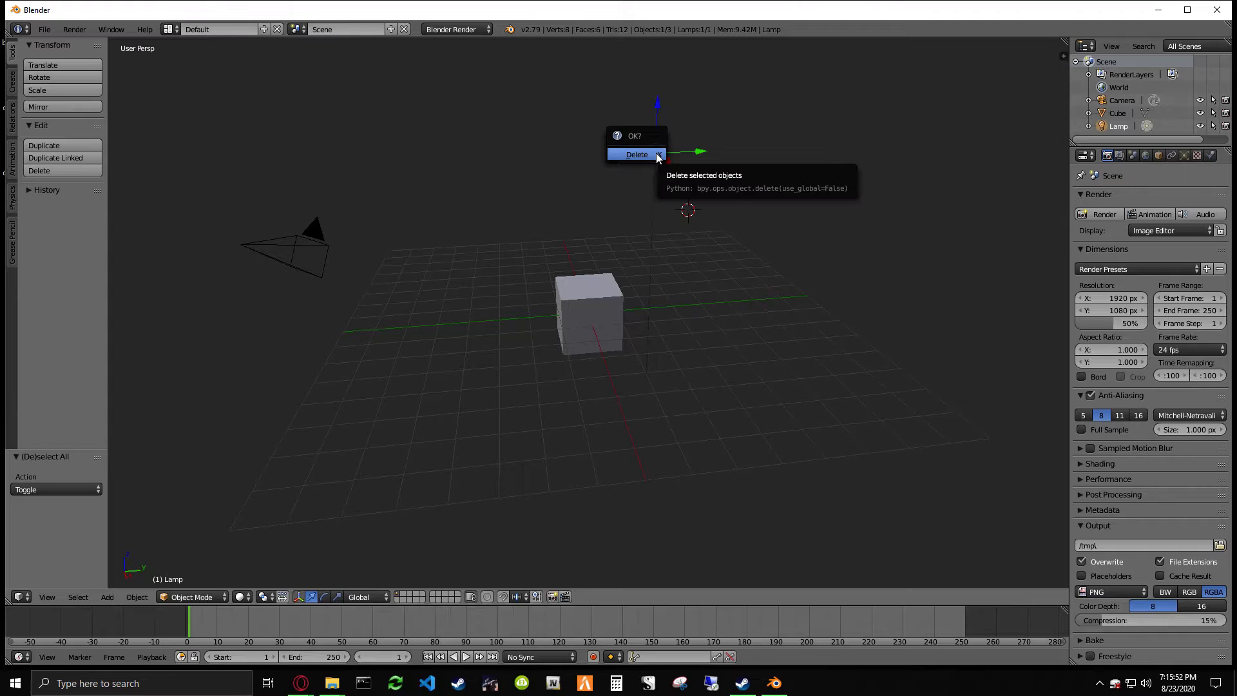
pyautogui.click(636, 154)
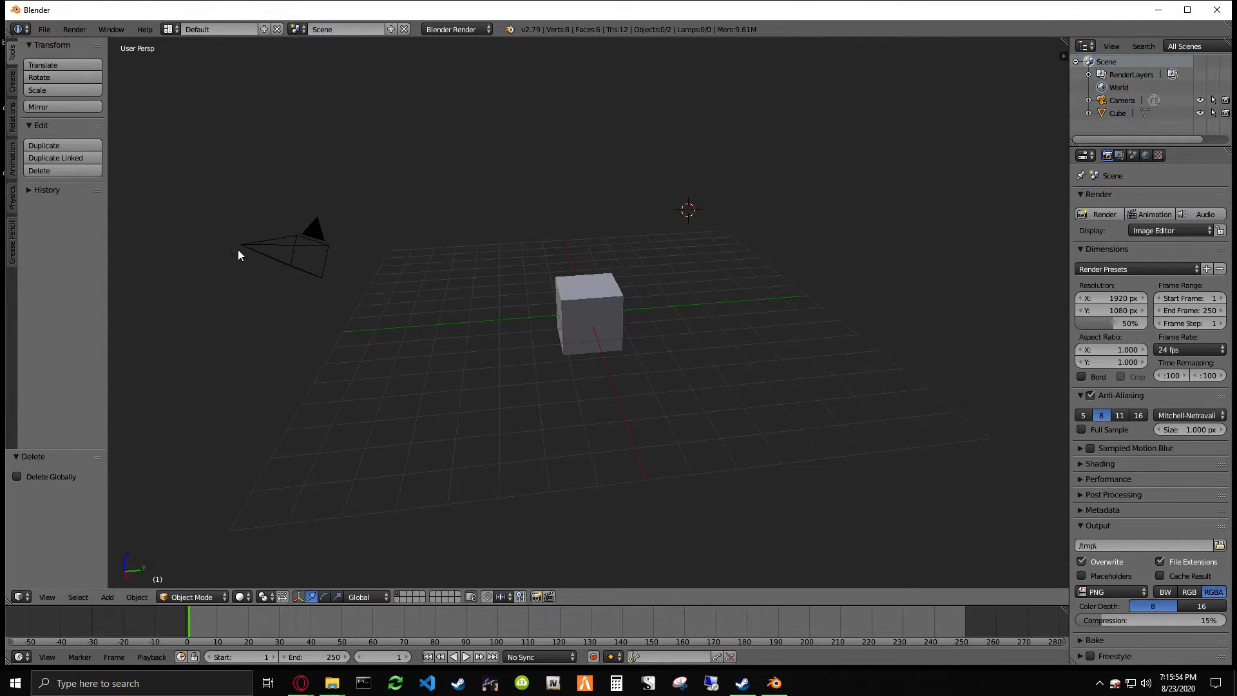
pyautogui.click(39, 170)
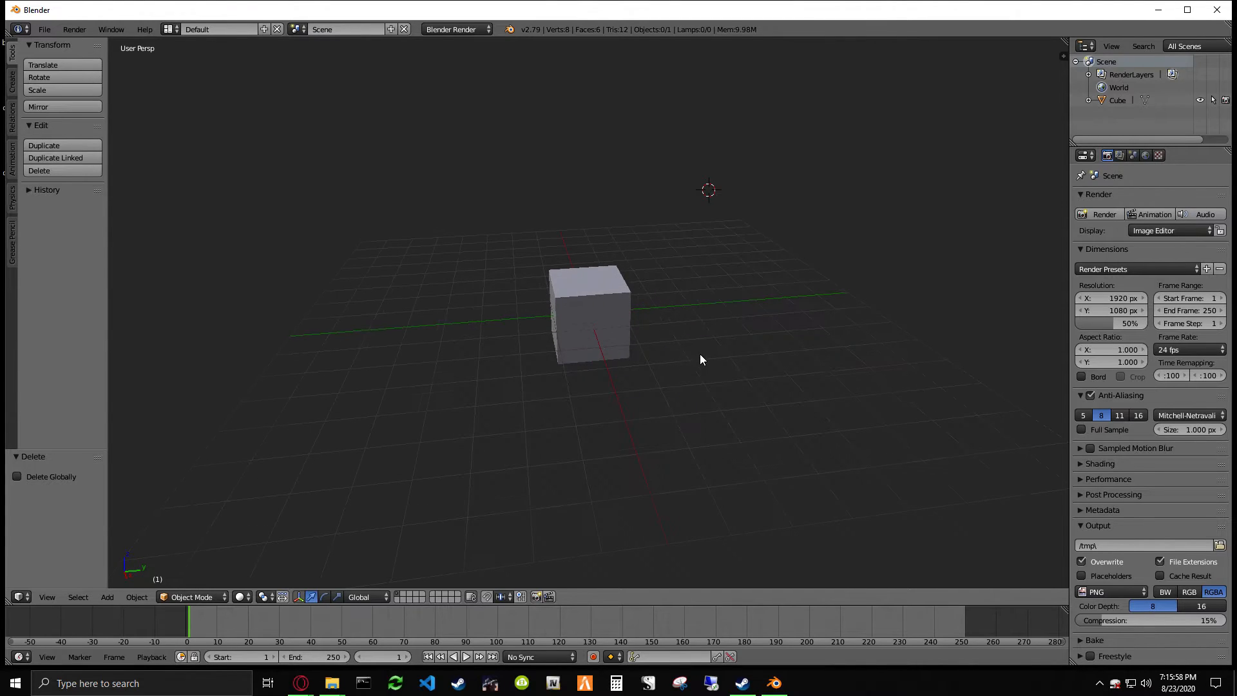
# - Zoom the viewport and select the default cube
pyautogui.scroll(3)
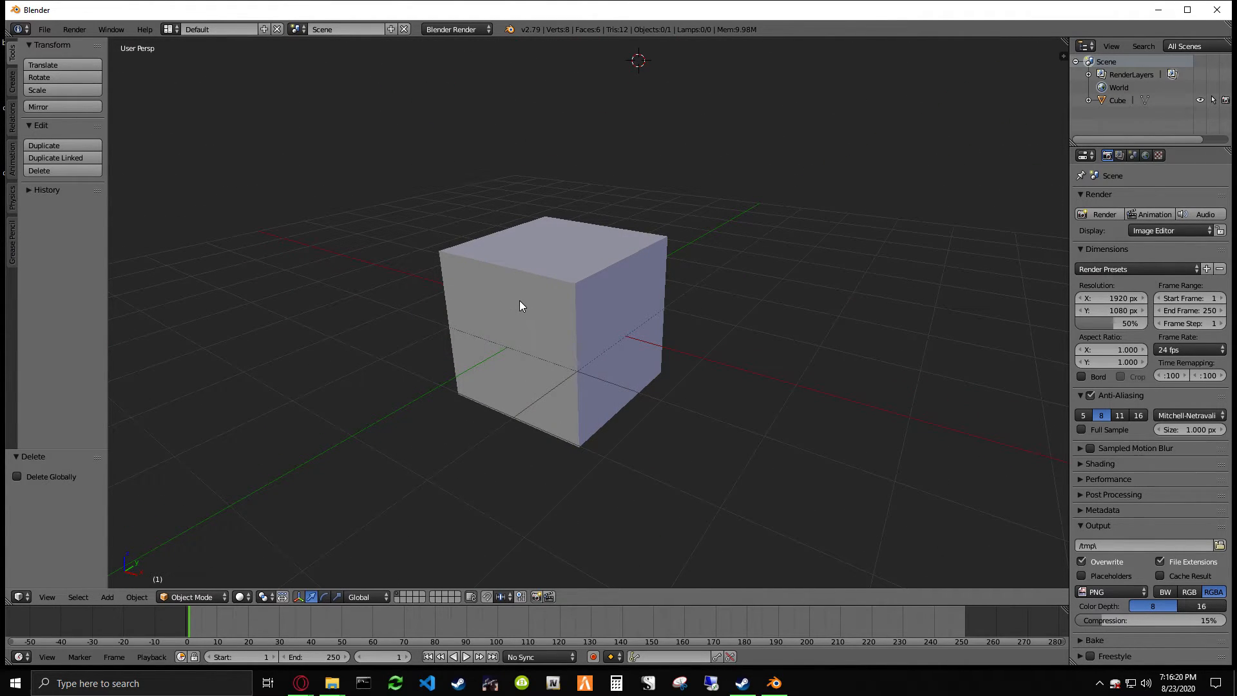
pyautogui.click(520, 306)
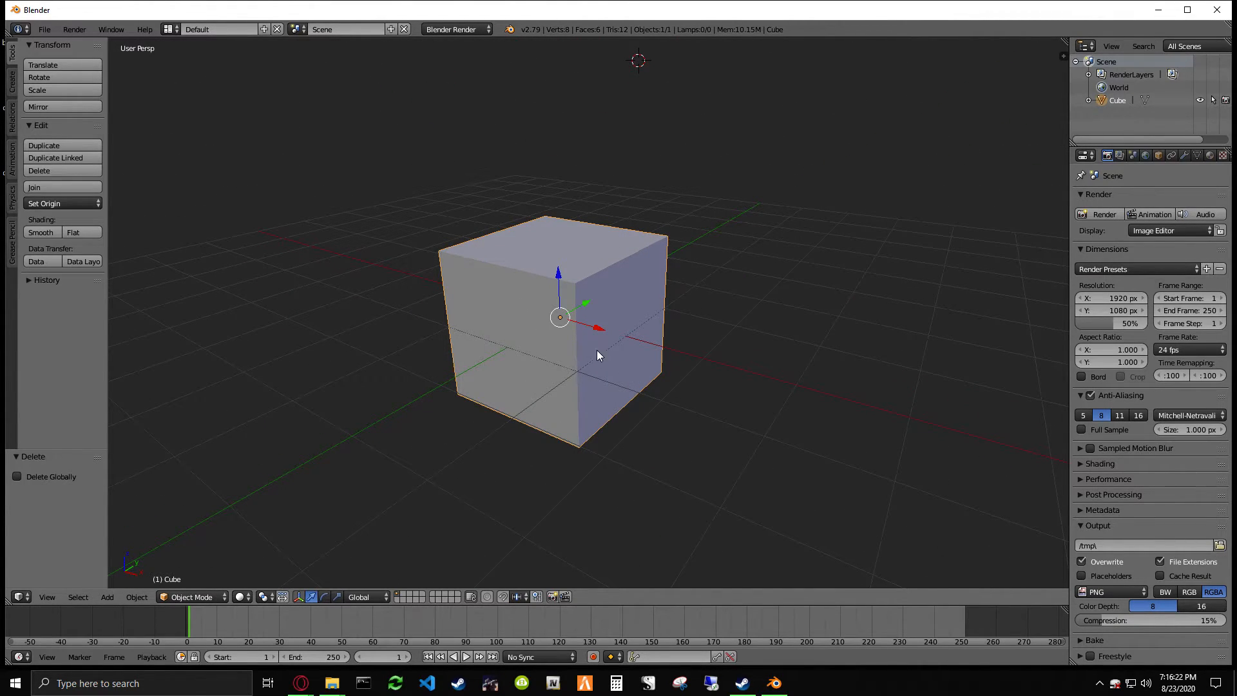
pyautogui.moveTo(560, 277)
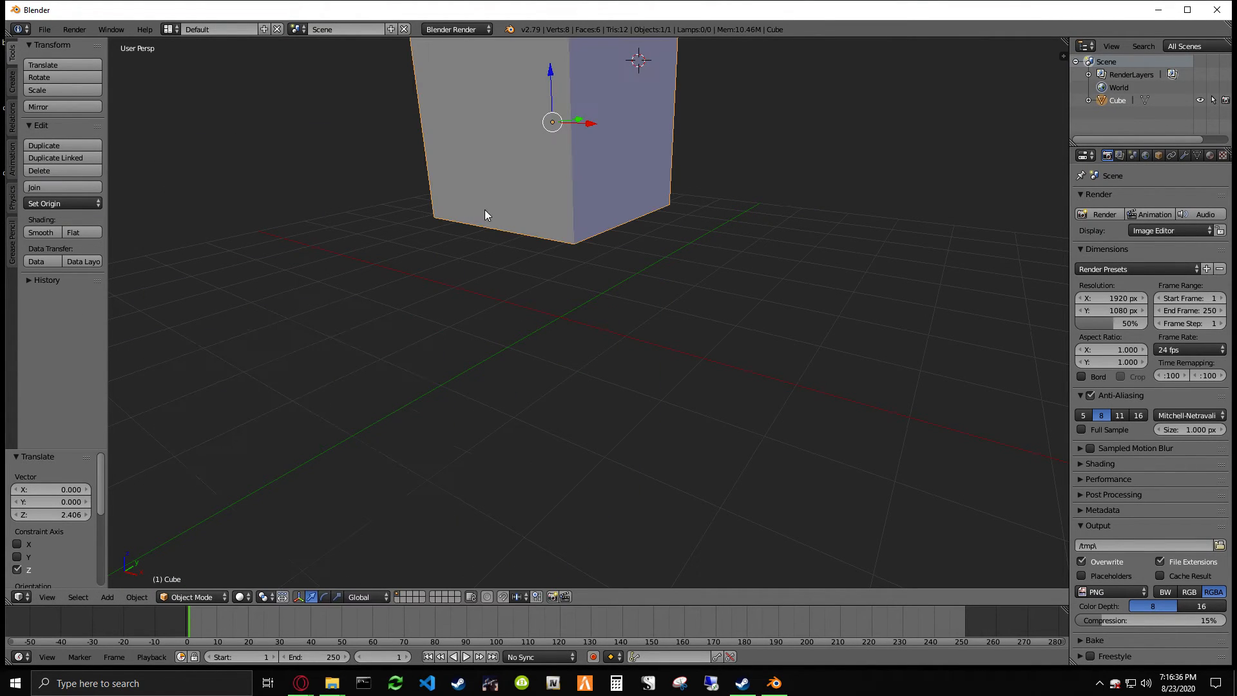
pyautogui.moveTo(551, 75)
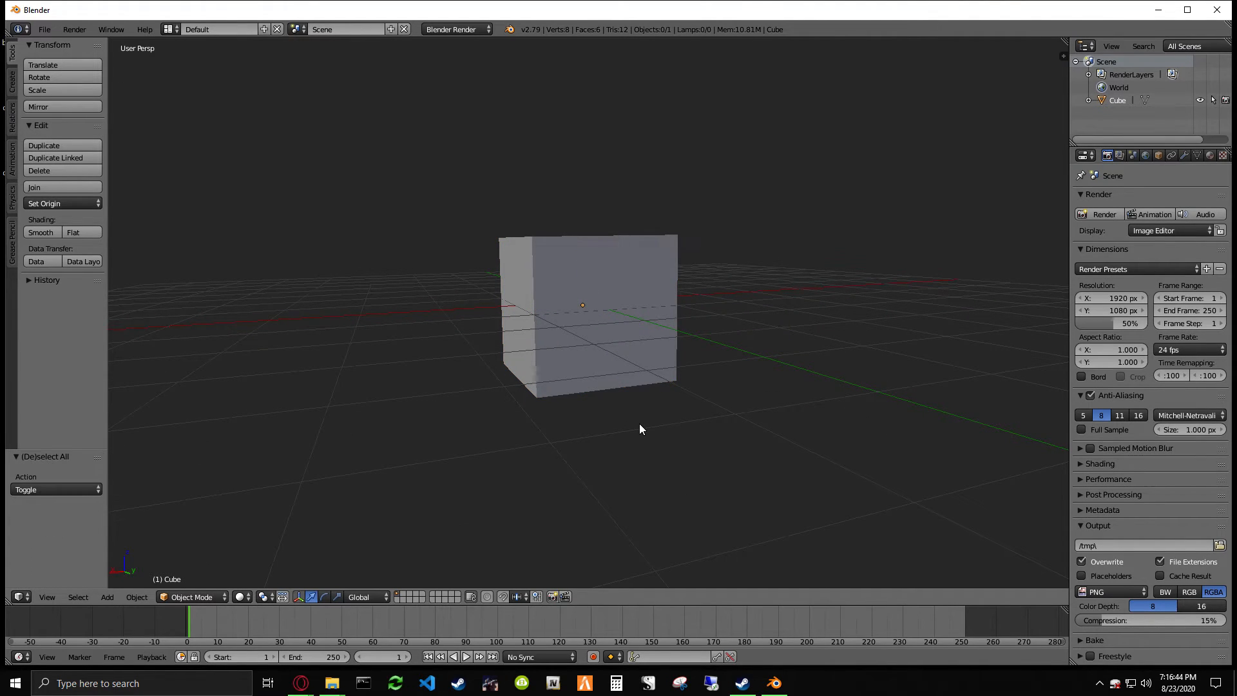
pyautogui.click(587, 316)
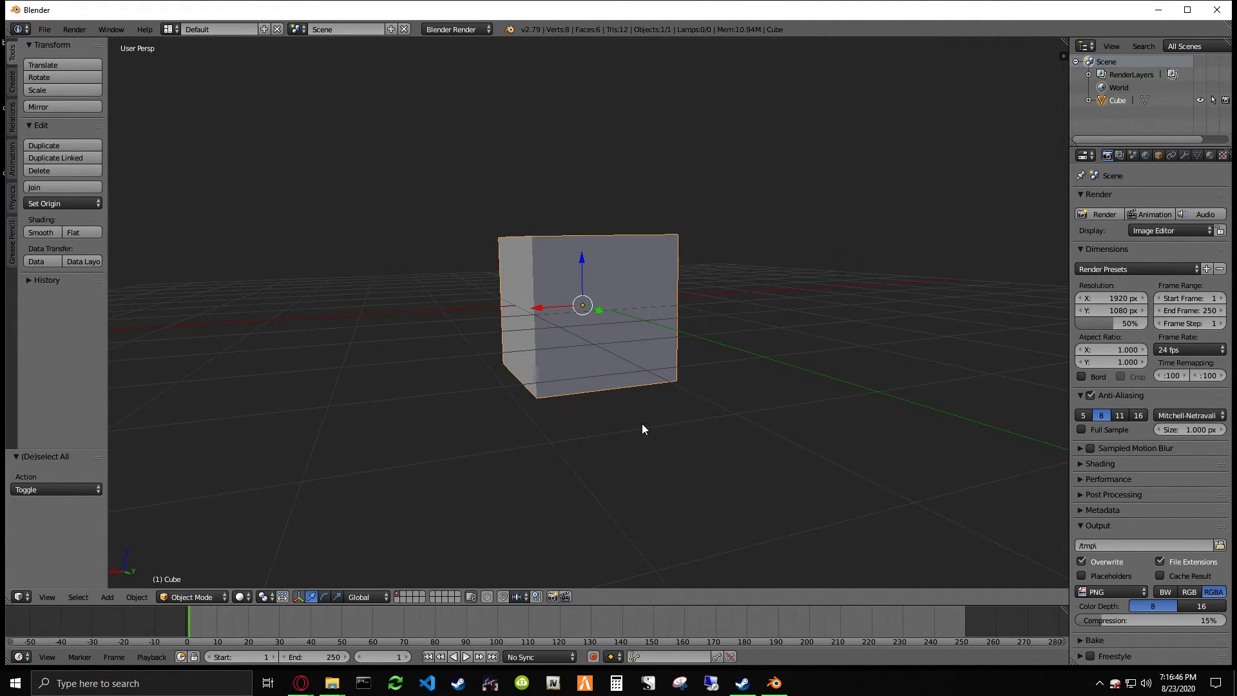
pyautogui.click(597, 432)
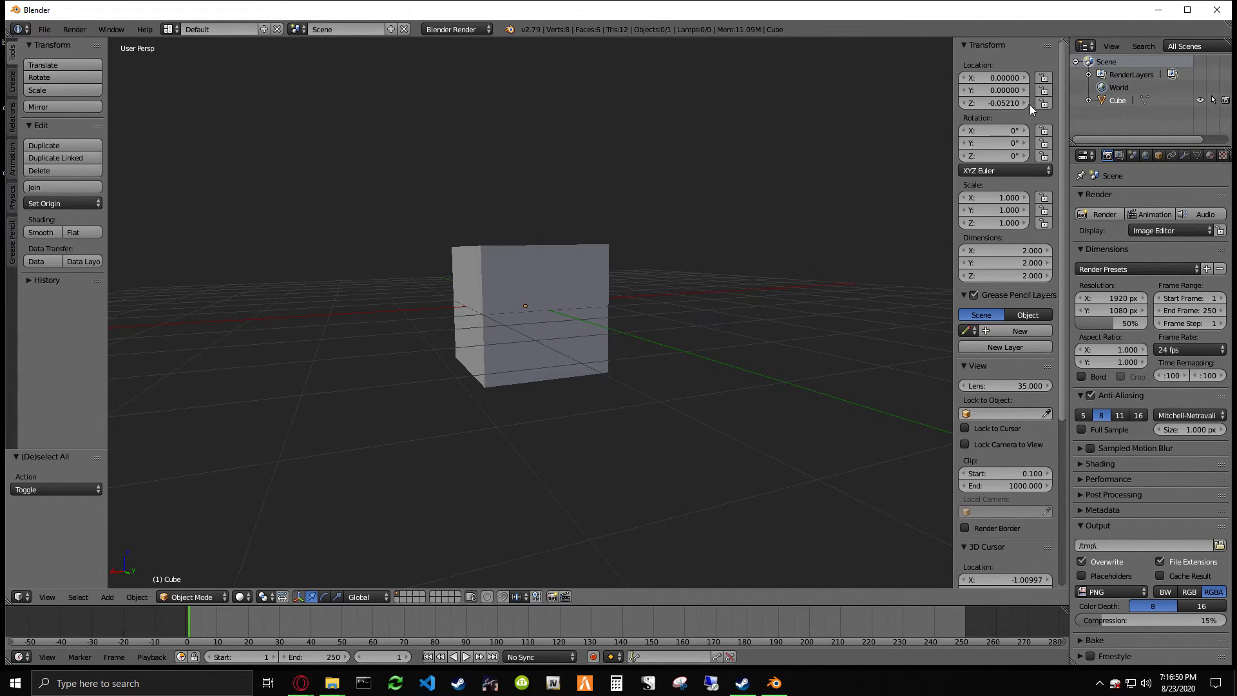
pyautogui.scroll(-3)
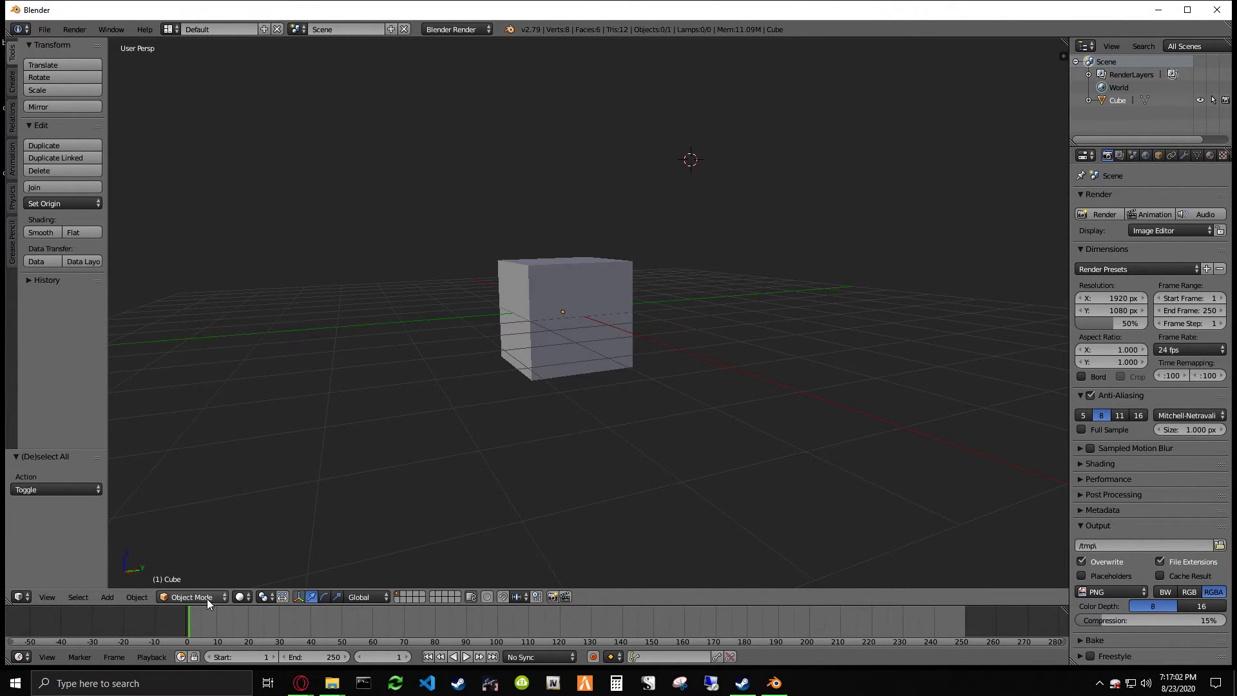
# - Put the cube in Edit Mode with face select active and all faces deselected
pyautogui.press('Tab')
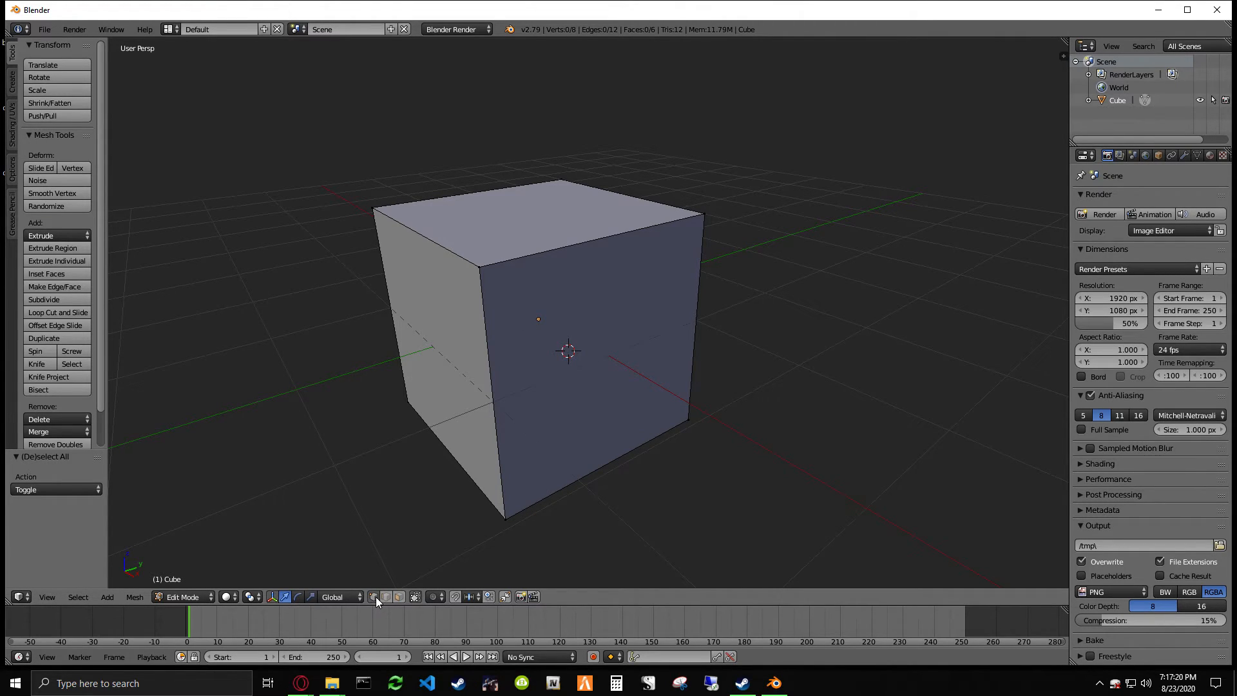
pyautogui.click(478, 266)
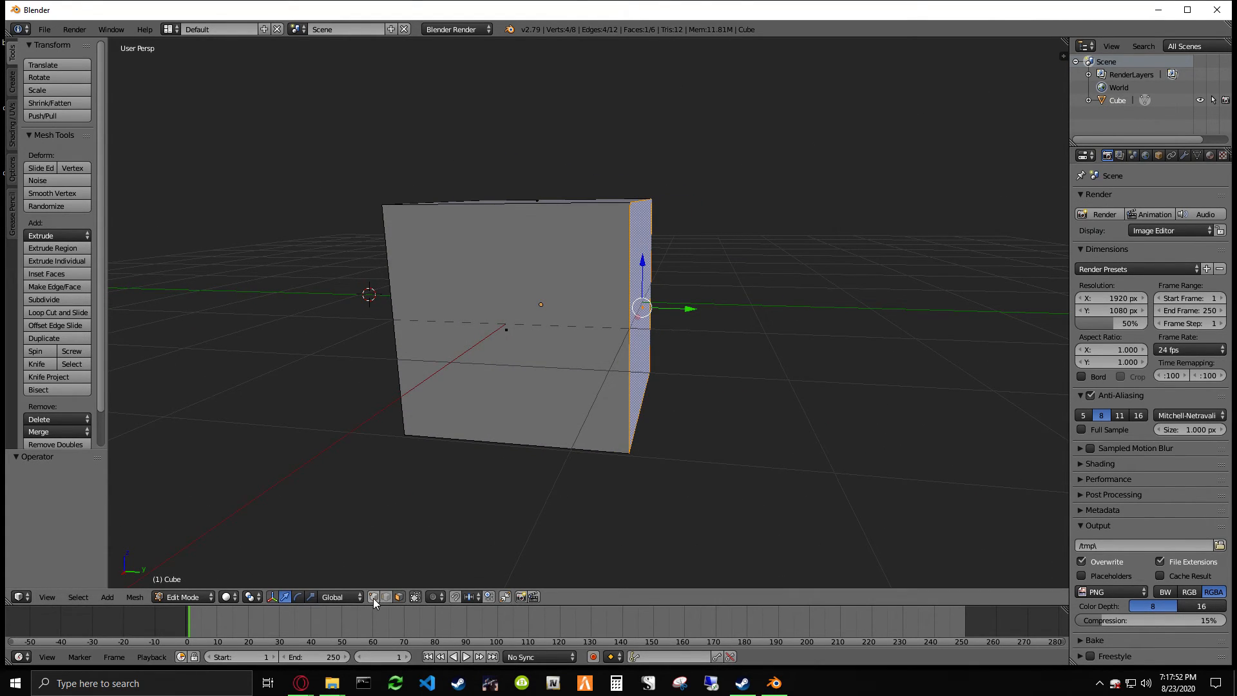
pyautogui.moveTo(375, 601)
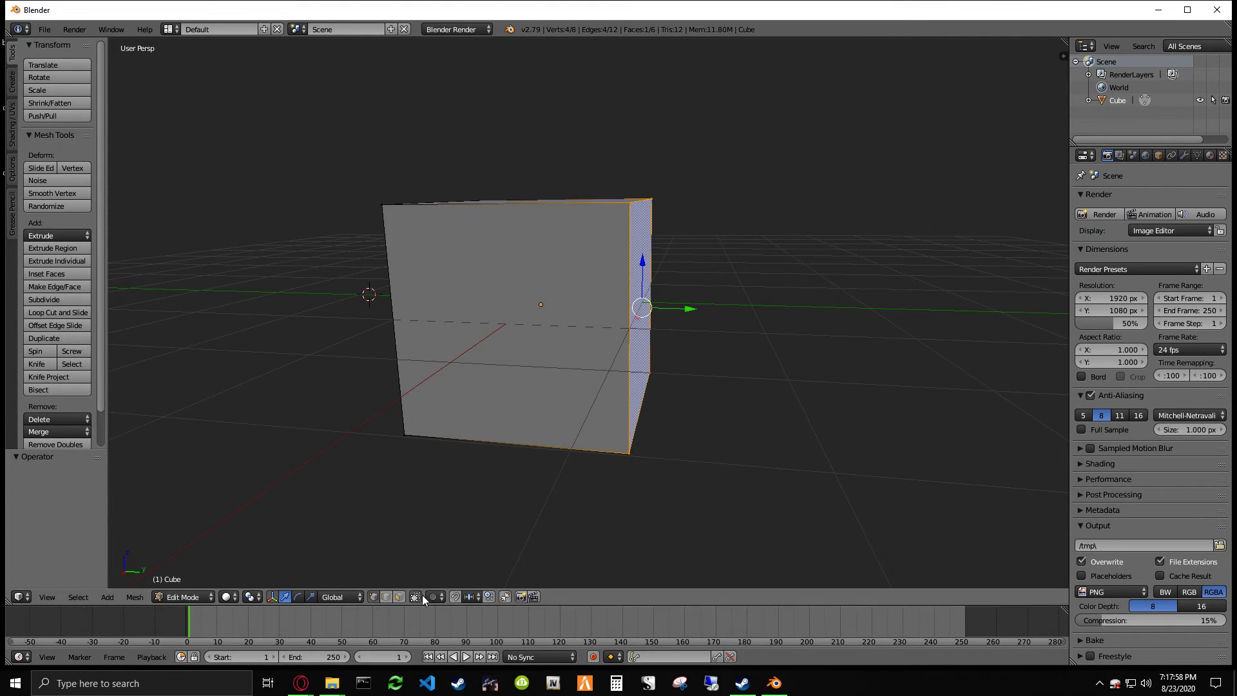
pyautogui.press('a')
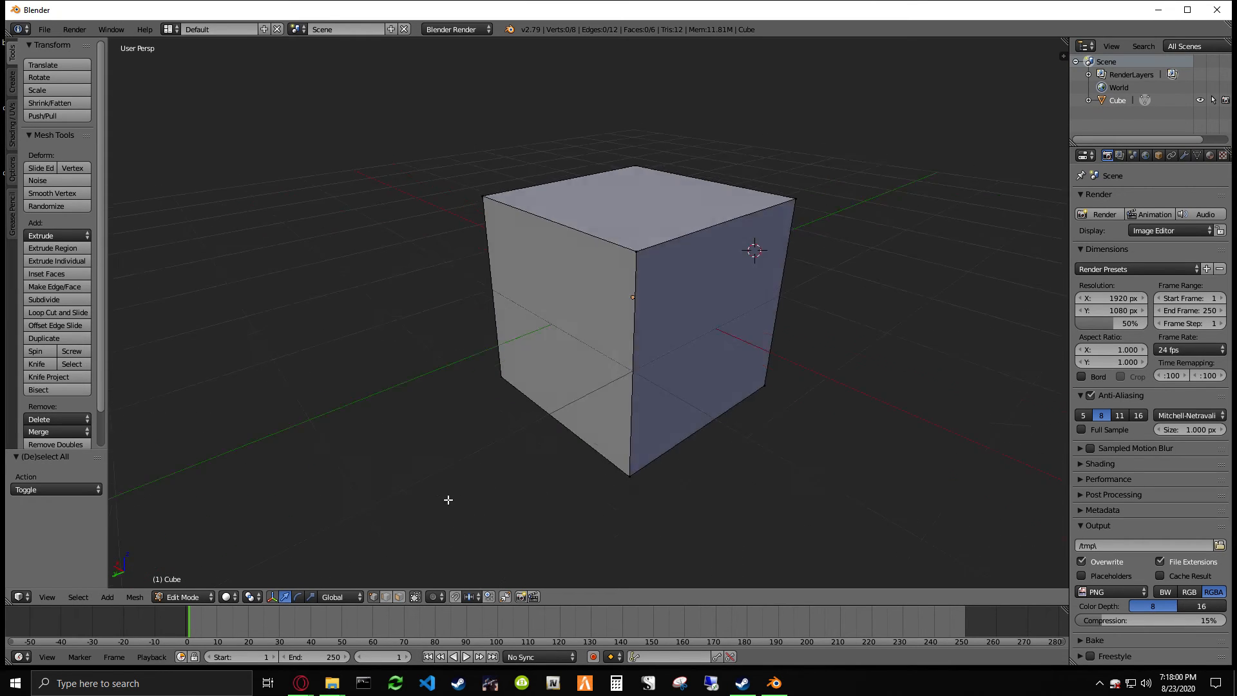